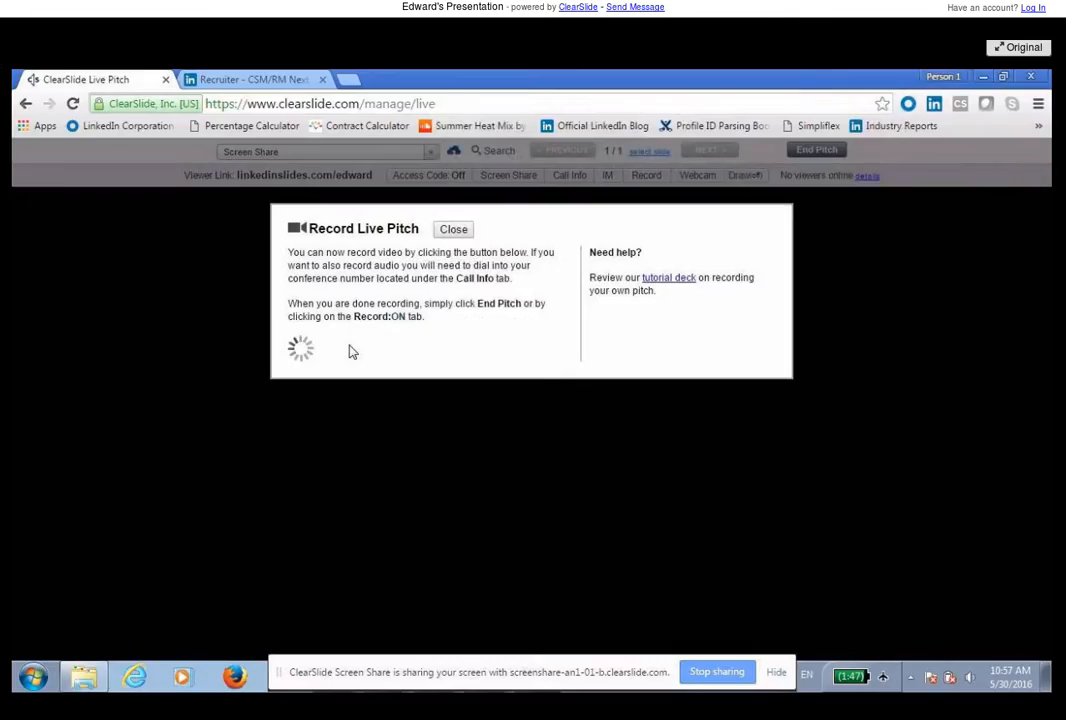
Dismiss the Record Live Pitch notice and switch to the LinkedIn Recruiter dashboard tab
click(452, 228)
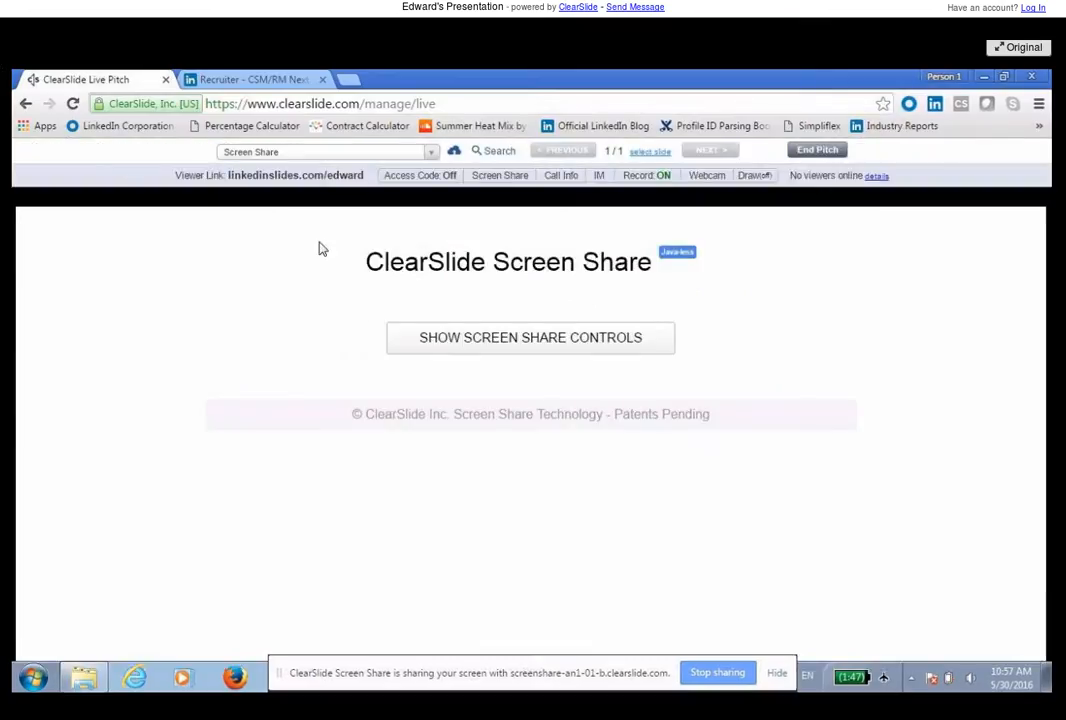
click(250, 80)
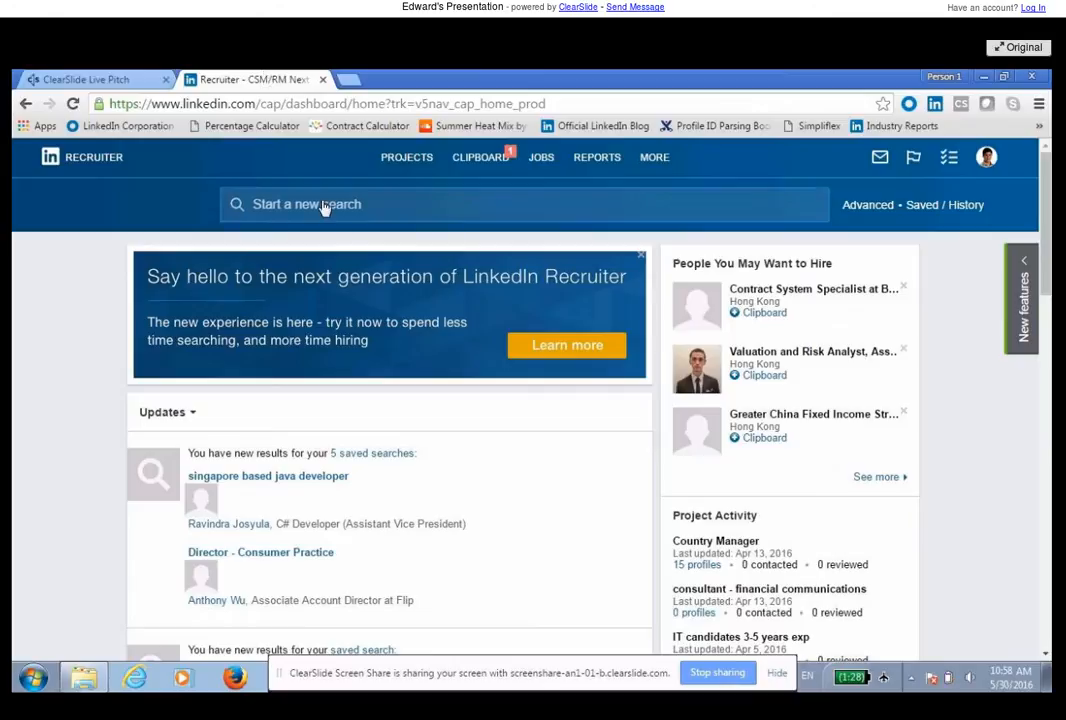
Start a new search for the keyword 'test', returning over 5.3 million candidates
text(test)
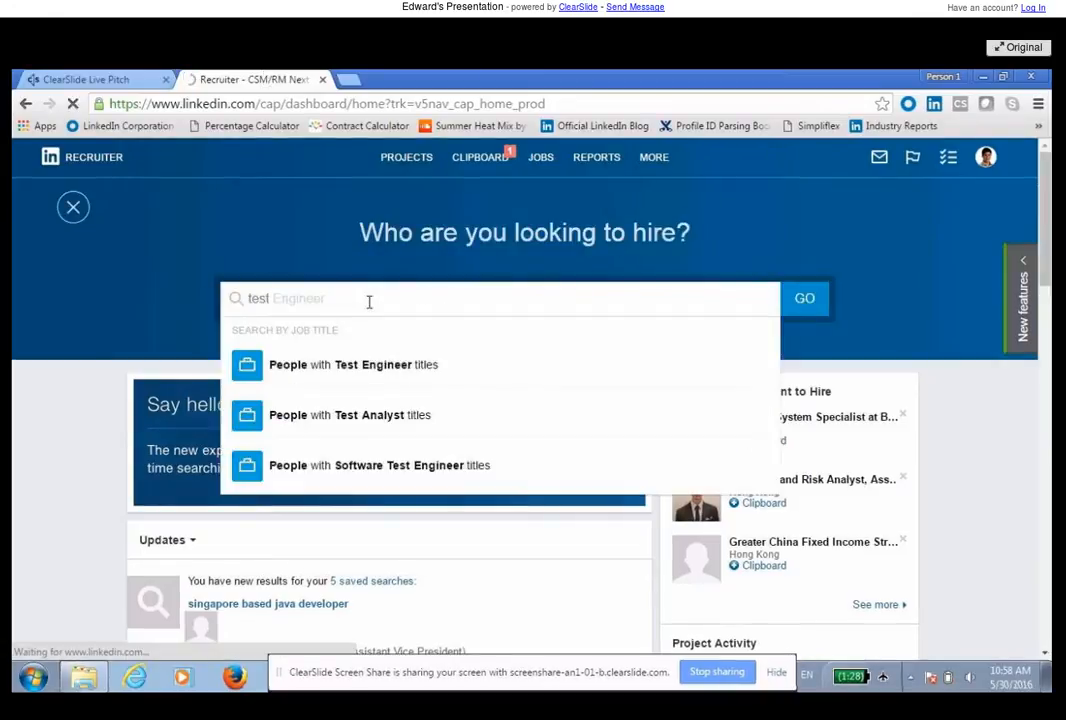
click(804, 298)
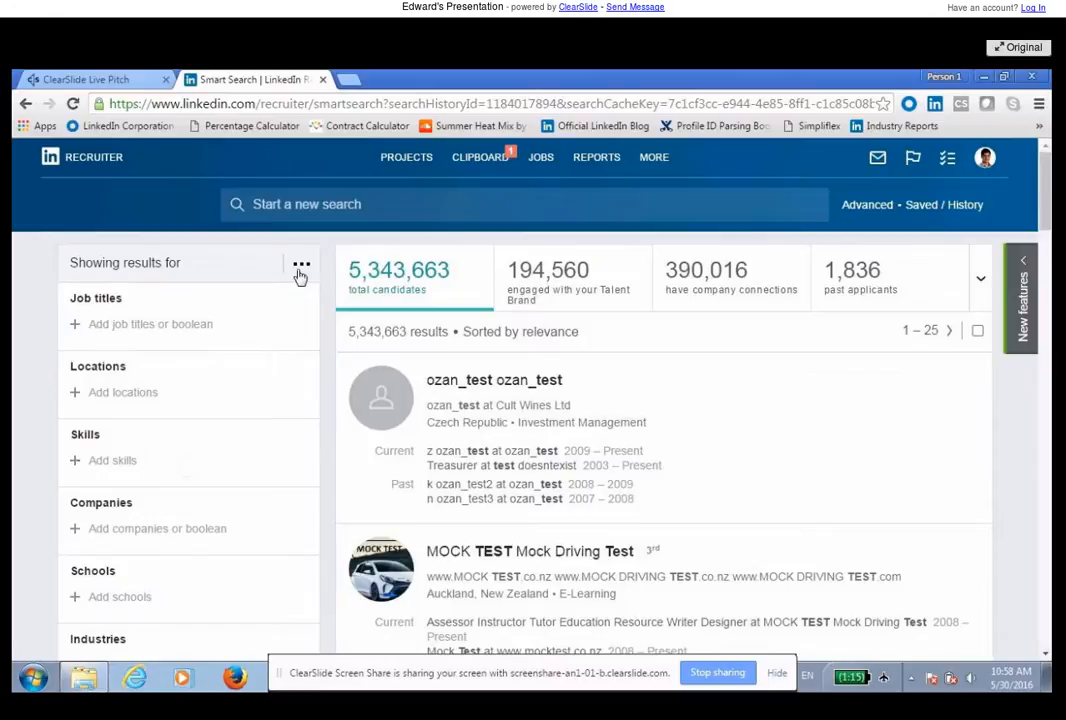
Apply the saved 'went to university in China' custom filter, narrowing to 55,244 candidates
click(302, 264)
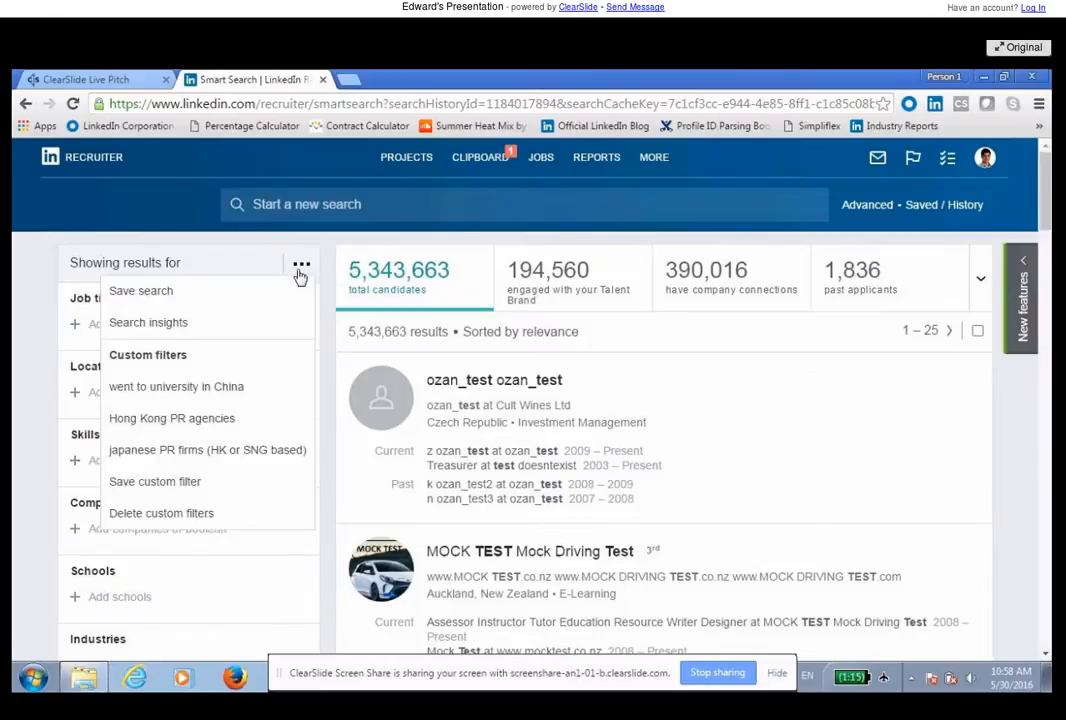
mouse_move(230, 390)
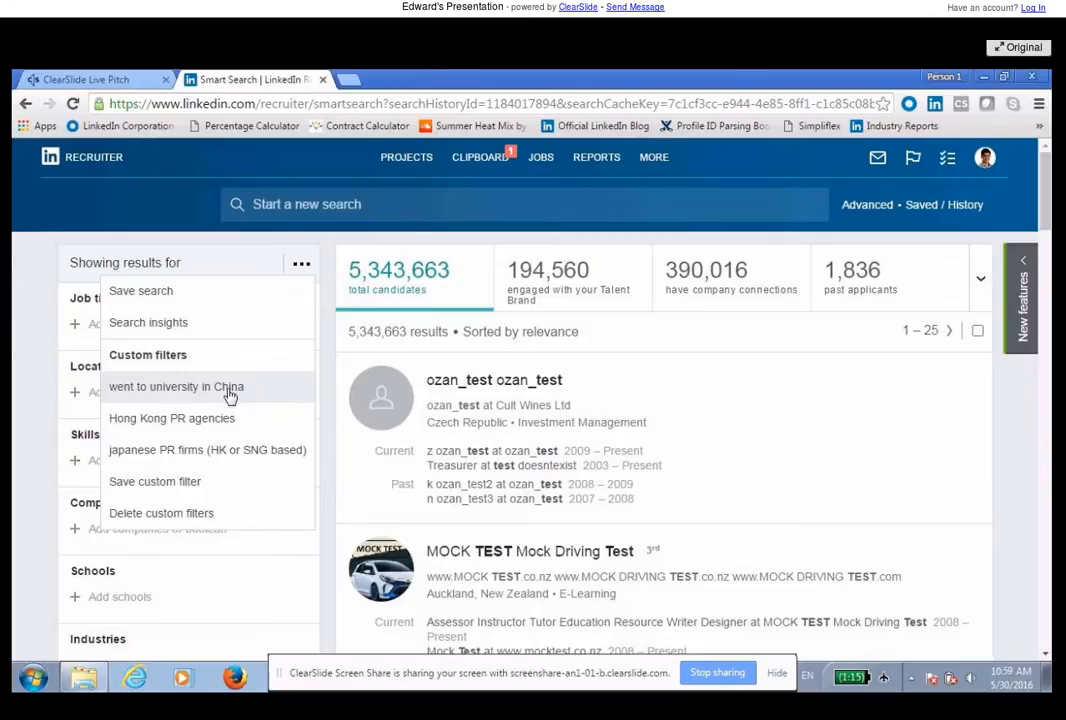
click(176, 386)
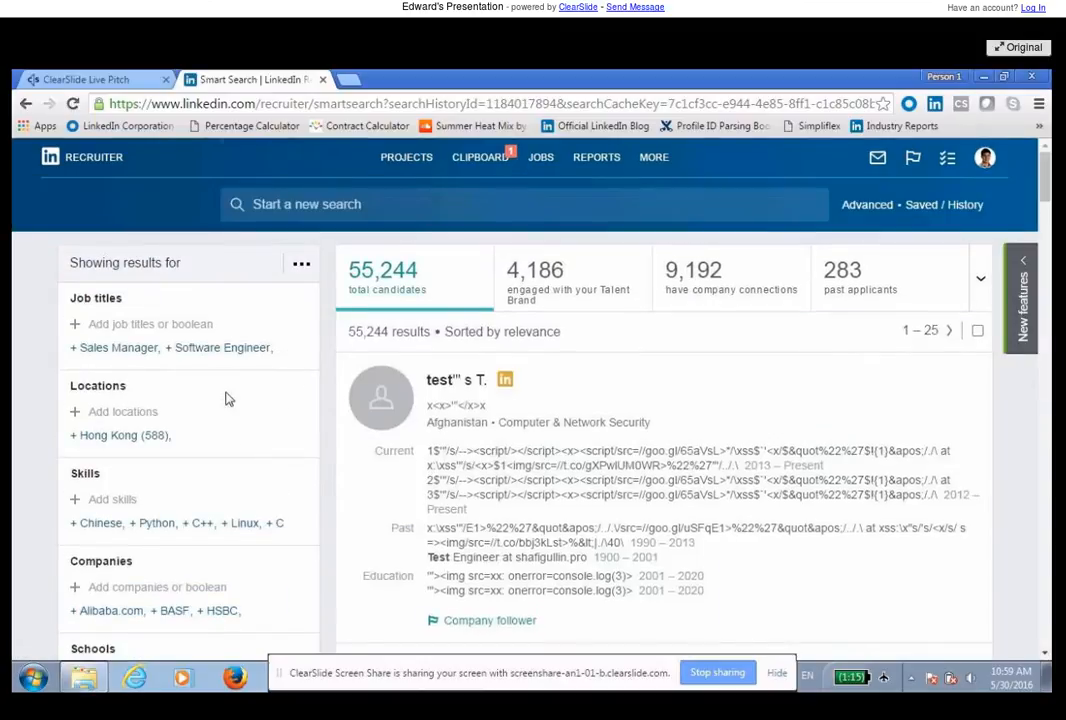
Add The University of Hong Kong to the Schools filter so Hong Kong candidates appear
scroll(down, 3)
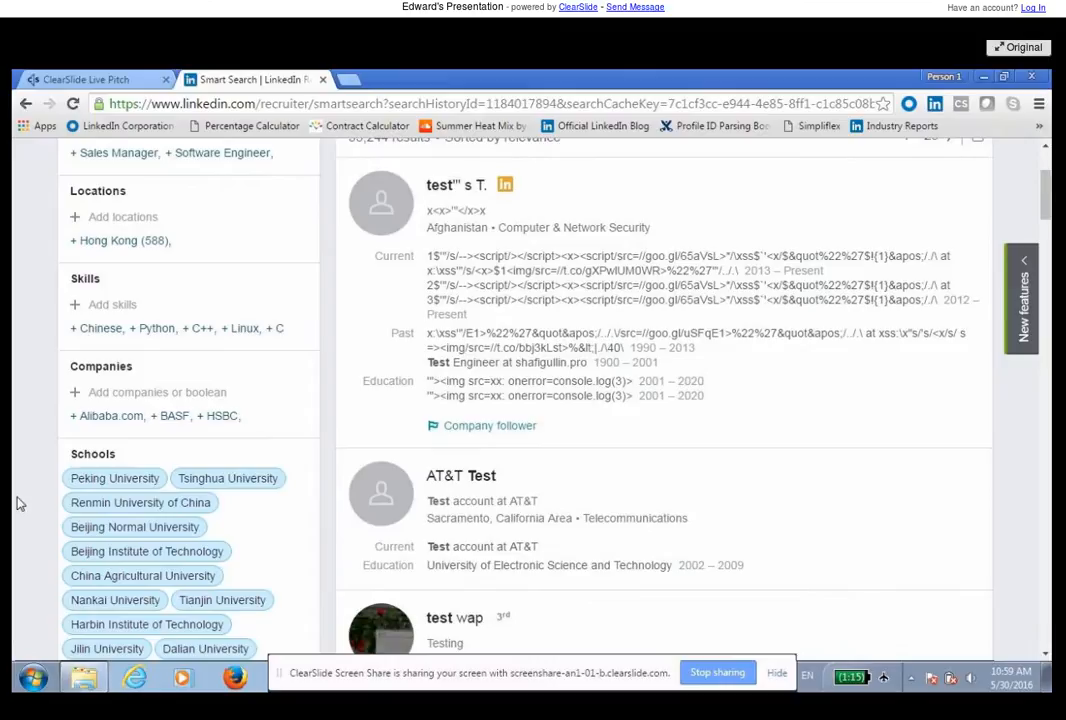
scroll(down, 3)
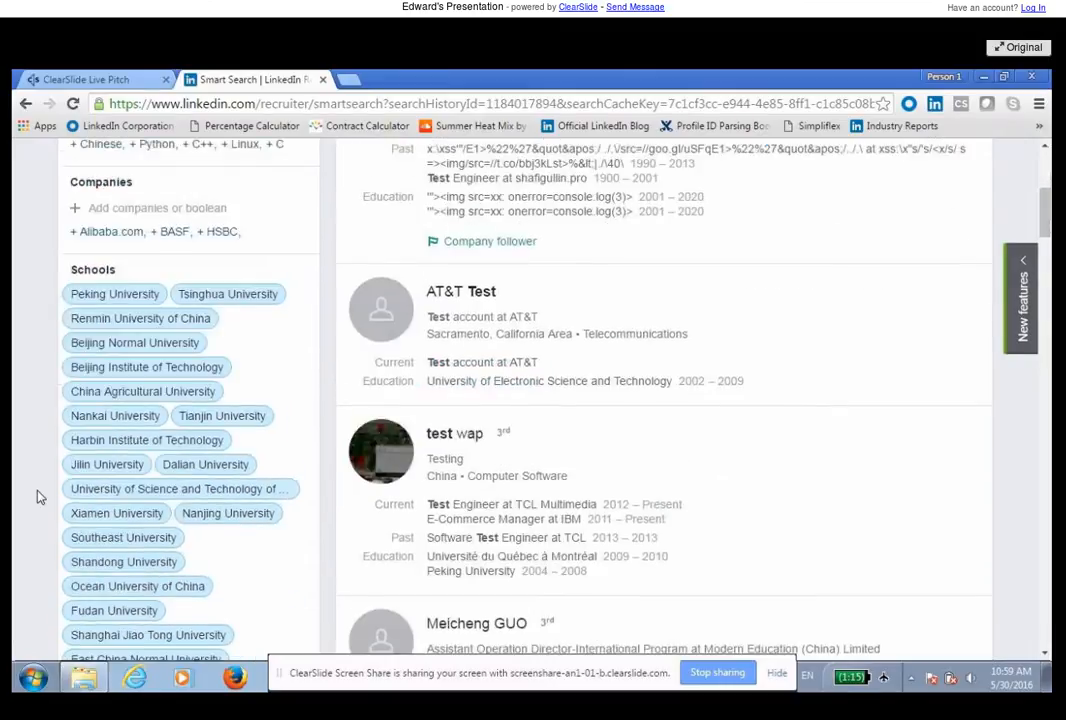
scroll(down, 3)
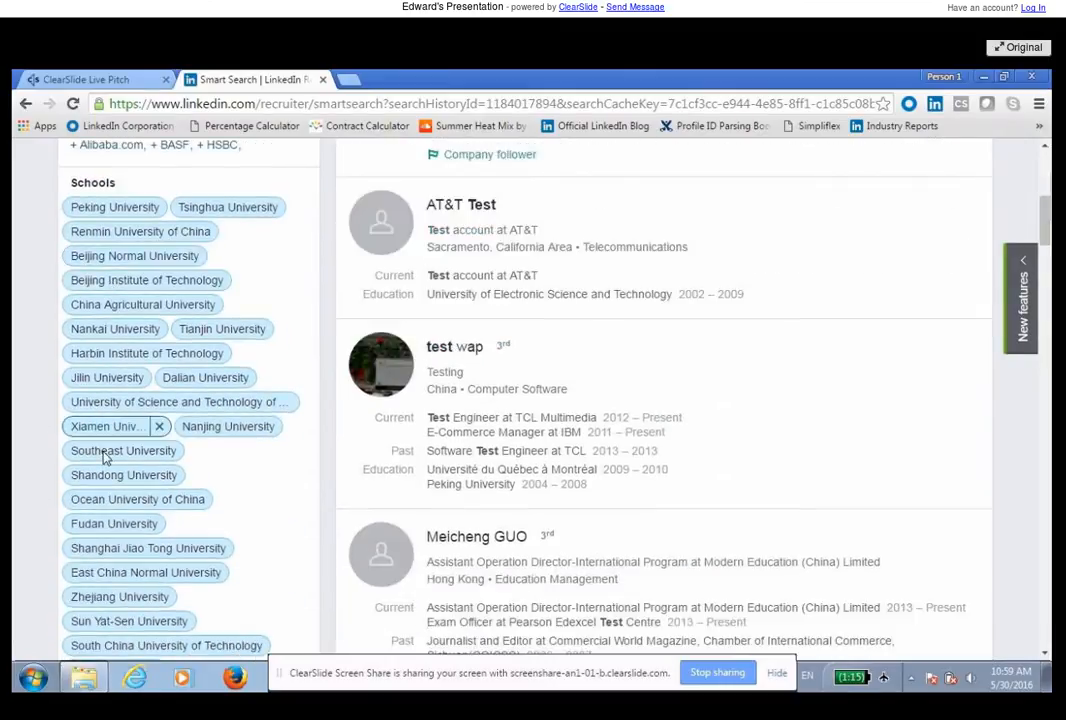
scroll(down, 3)
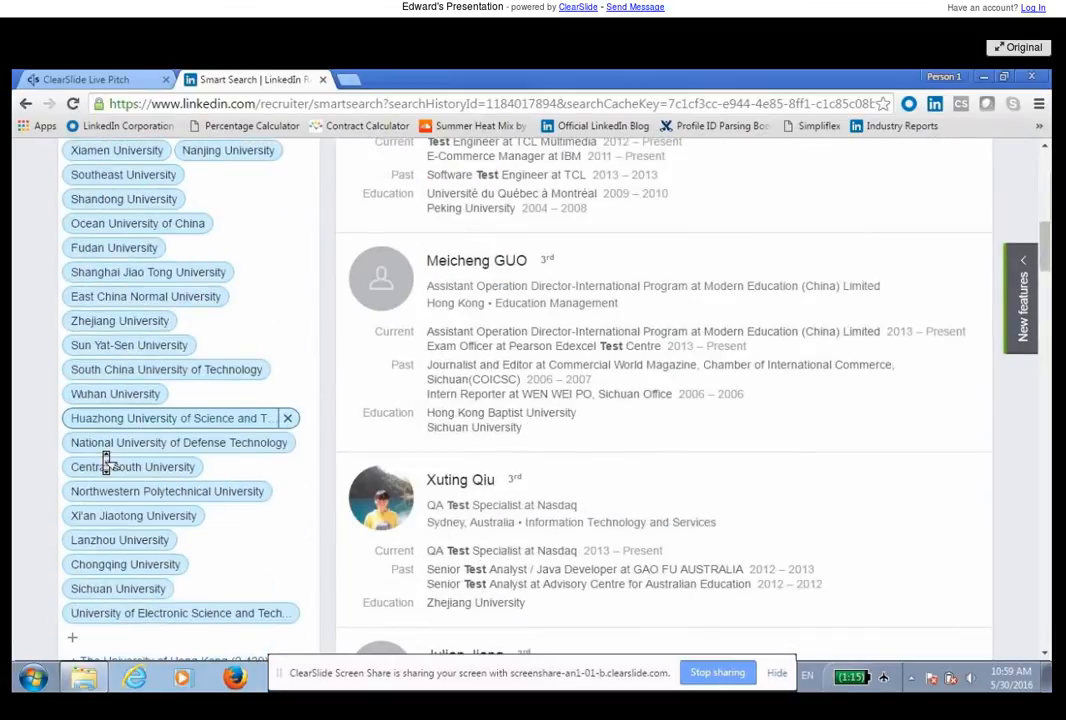
scroll(down, 3)
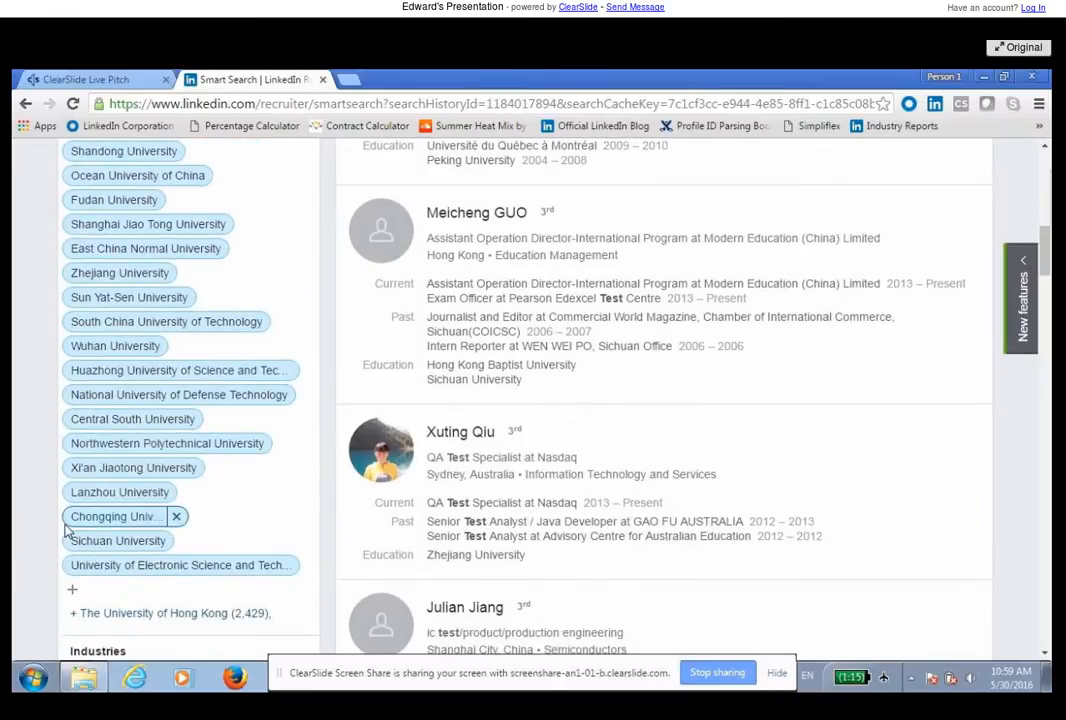
scroll(down, 3)
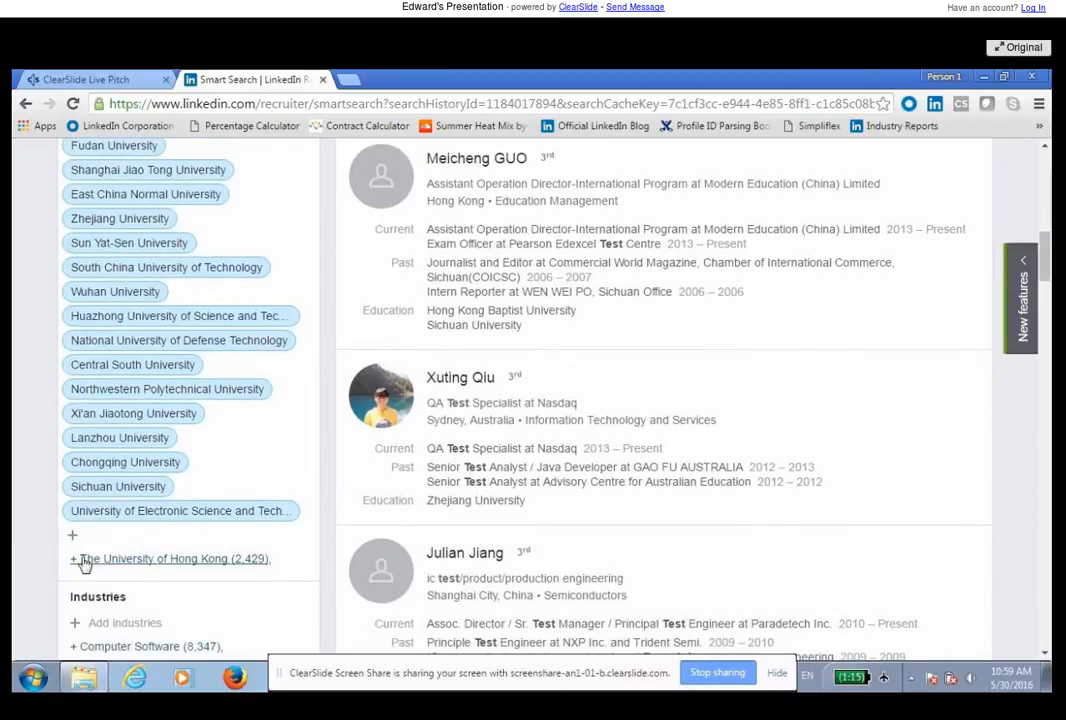
mouse_move(96, 564)
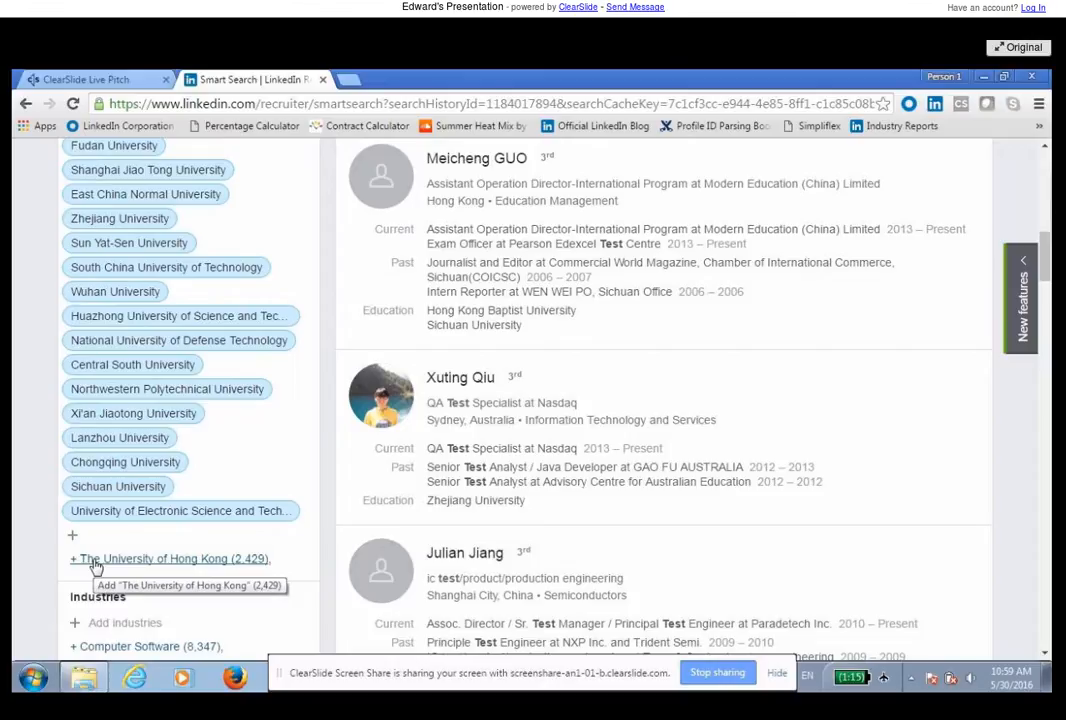
click(170, 558)
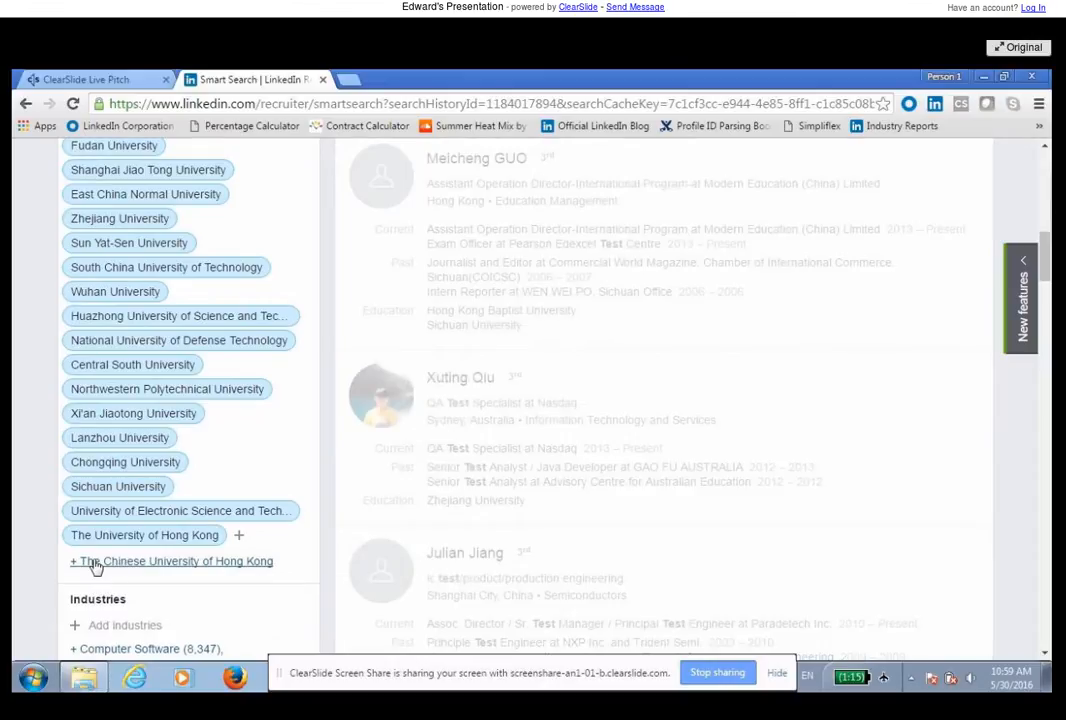
click(144, 536)
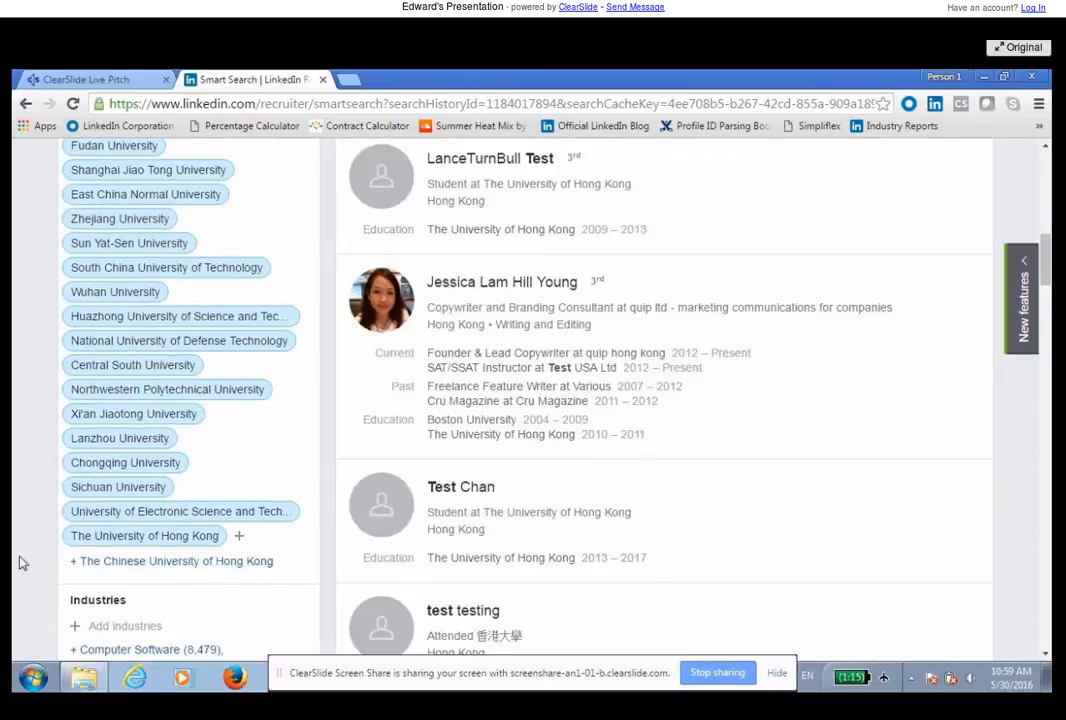
mouse_move(768, 408)
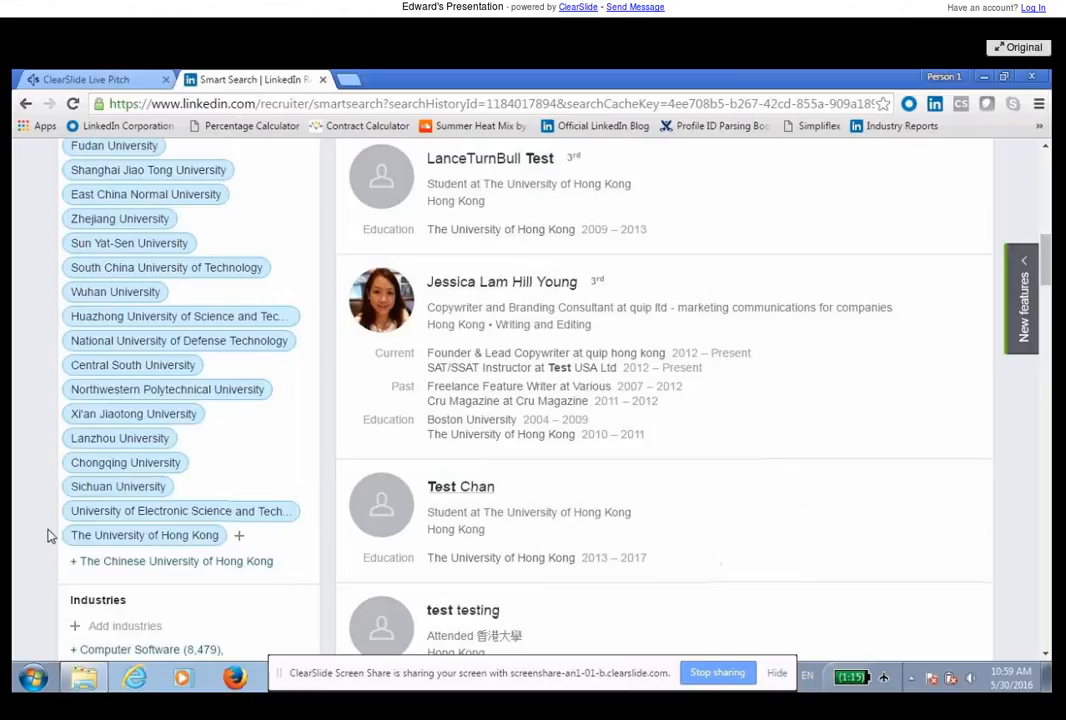
mouse_move(60, 224)
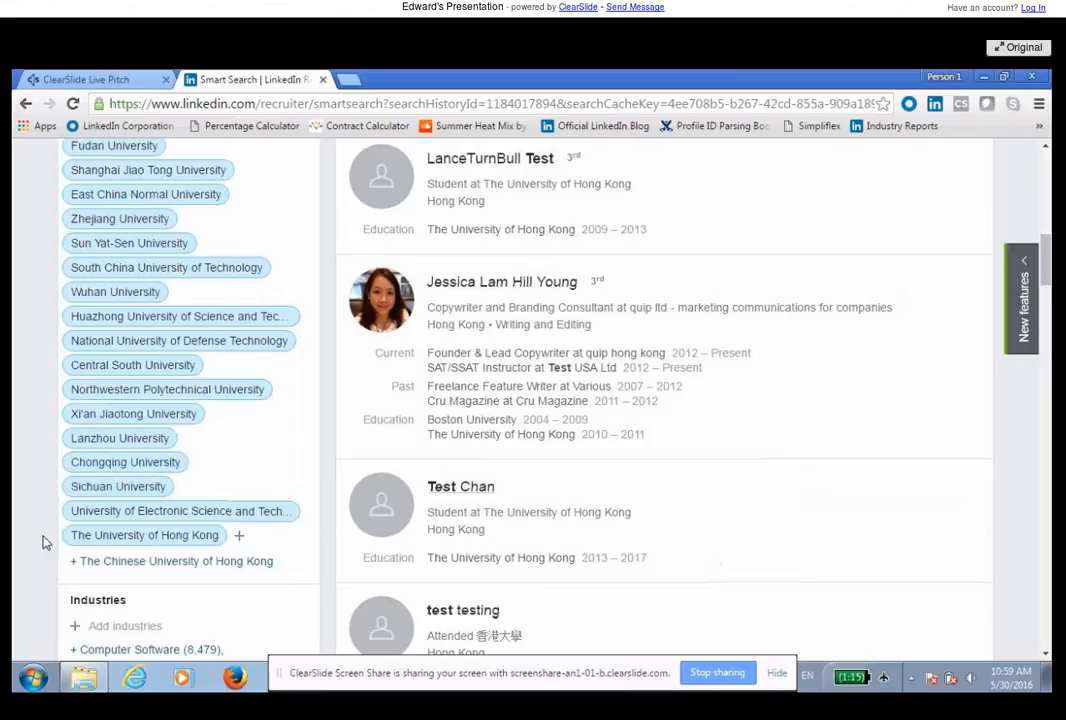
scroll(up, 3)
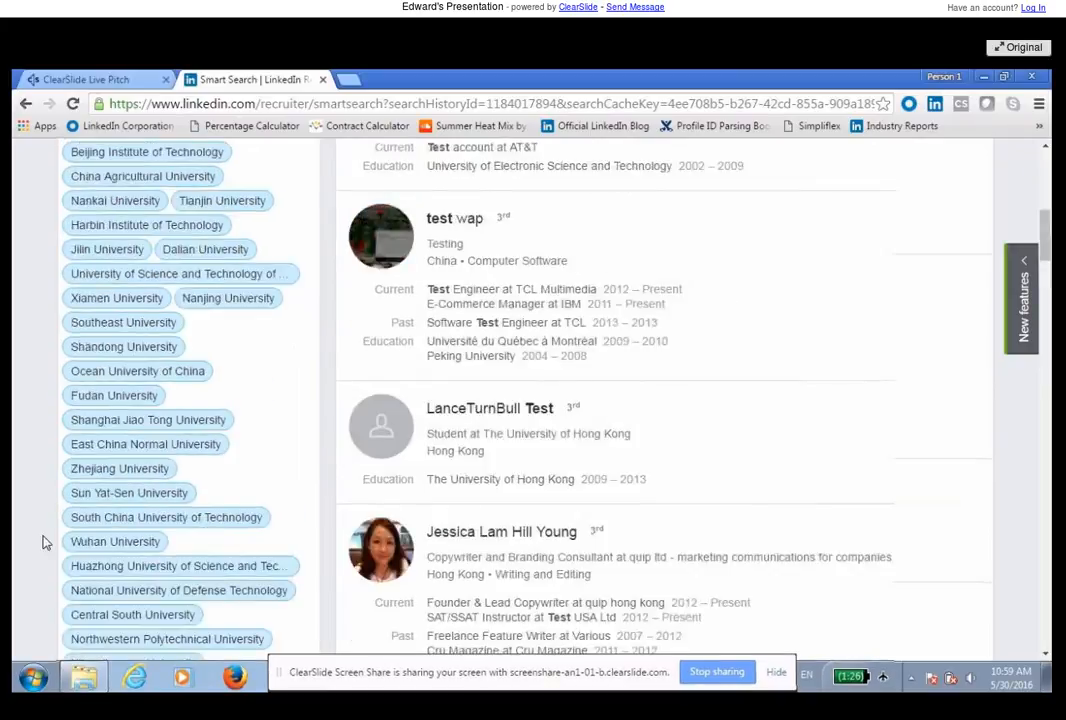
scroll(up, 3)
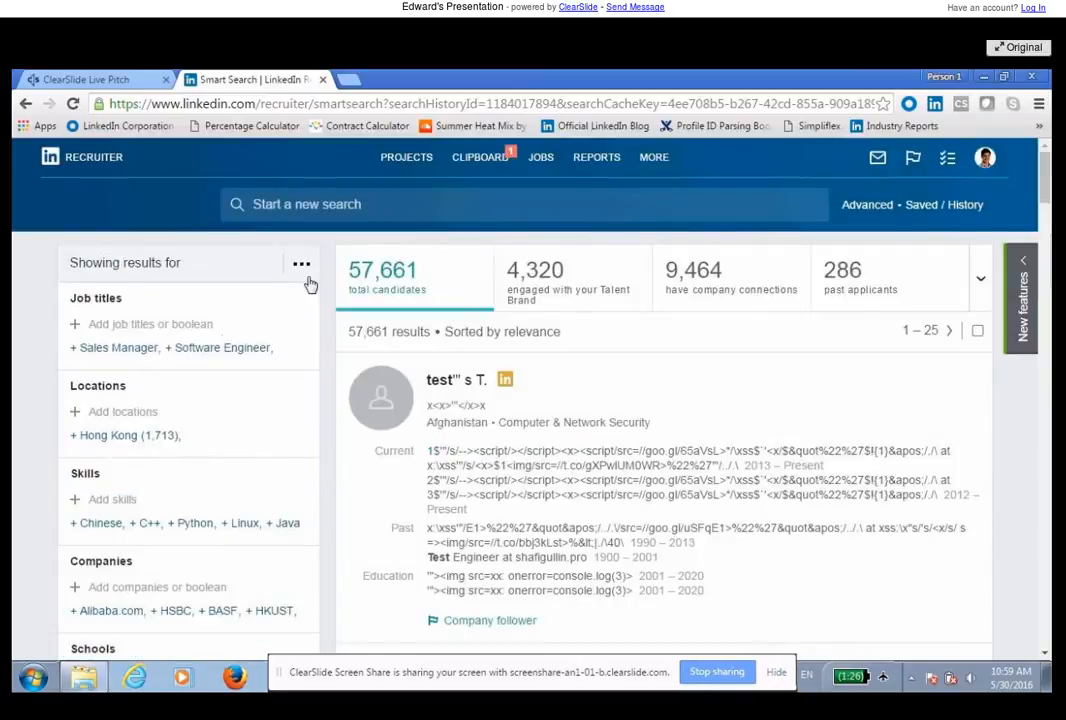
click(300, 264)
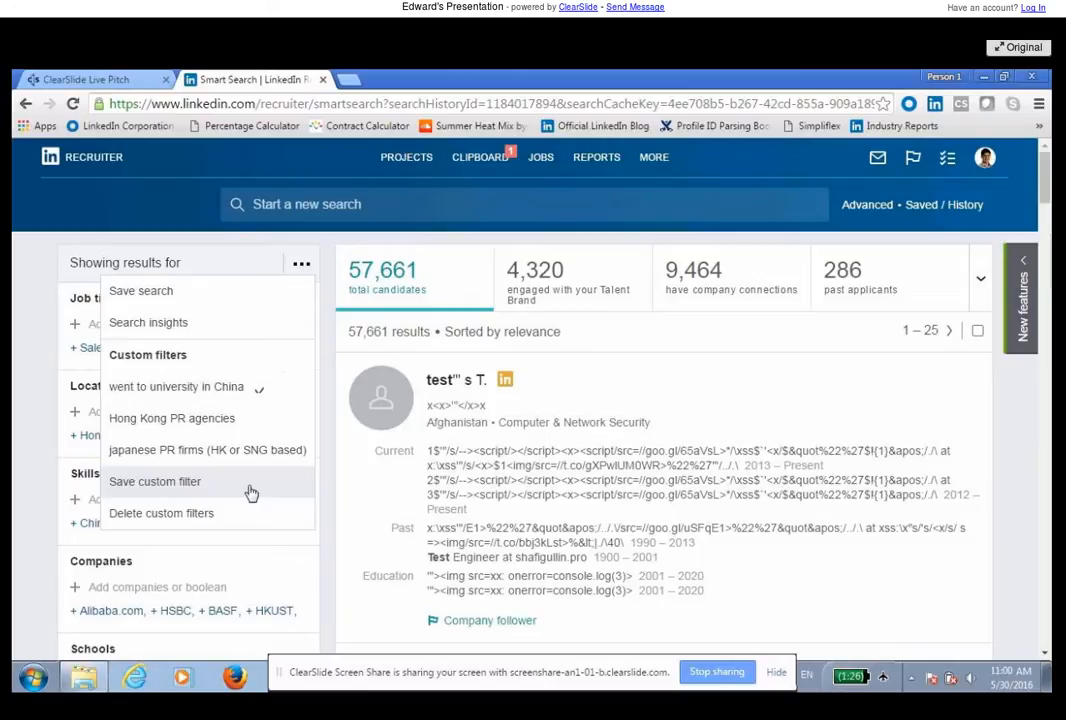
mouse_move(176, 386)
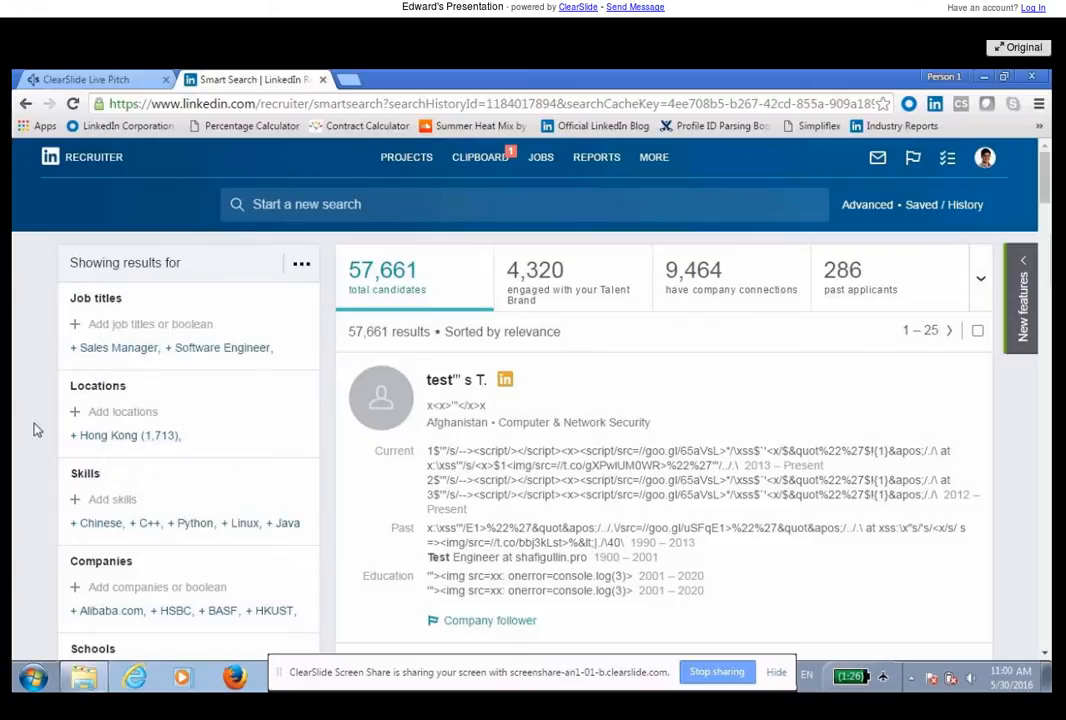
Remove the 'test' keyword pill, broadening the filtered search to 1,203,721 candidates
scroll(down, 3)
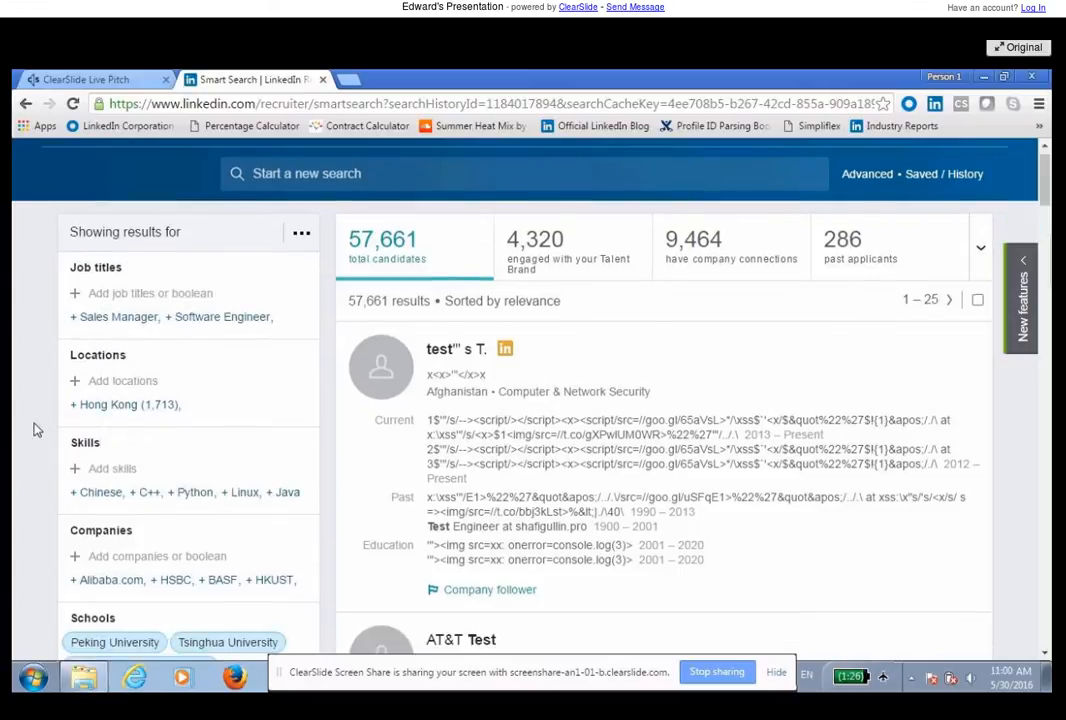
scroll(down, 3)
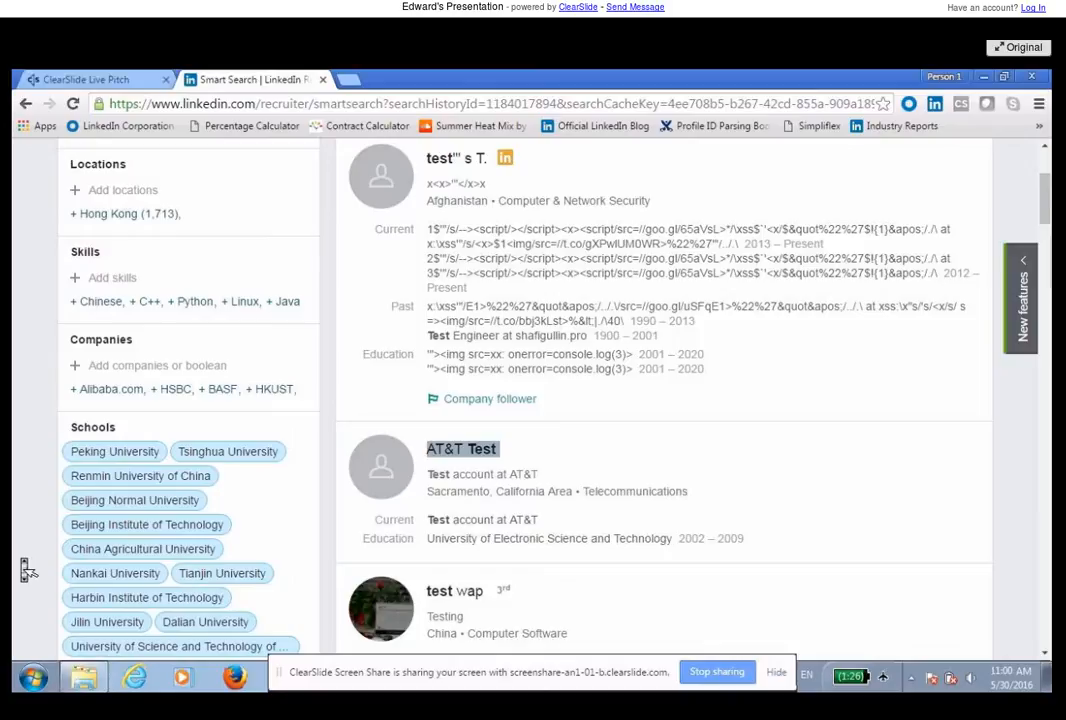
scroll(down, 3)
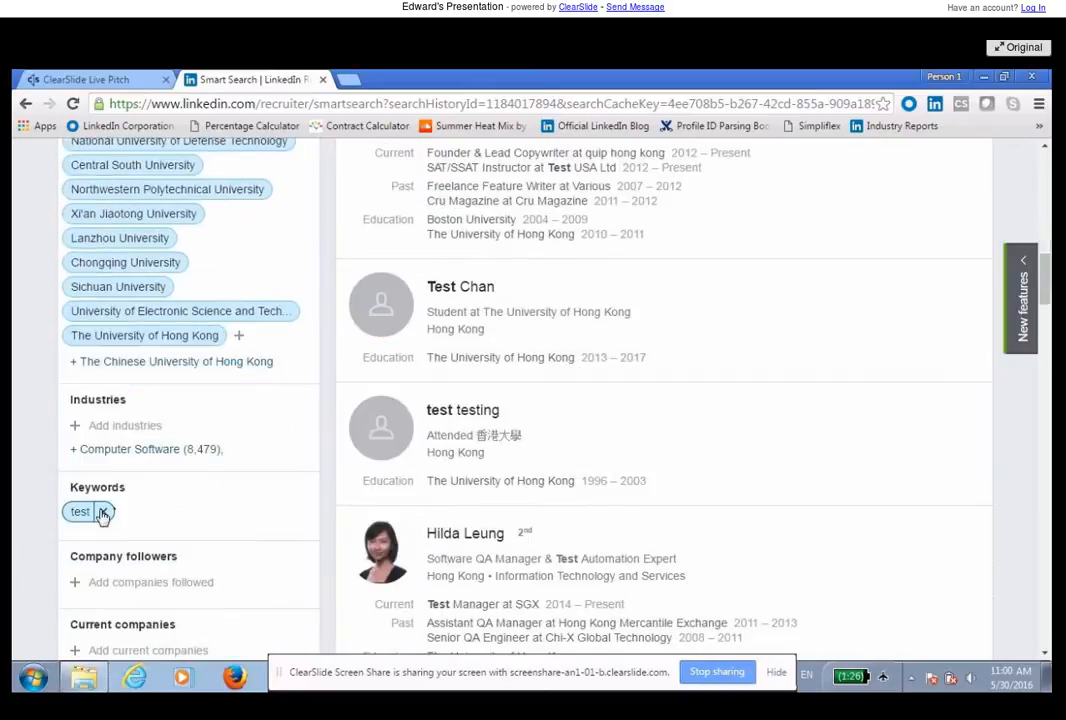
click(104, 512)
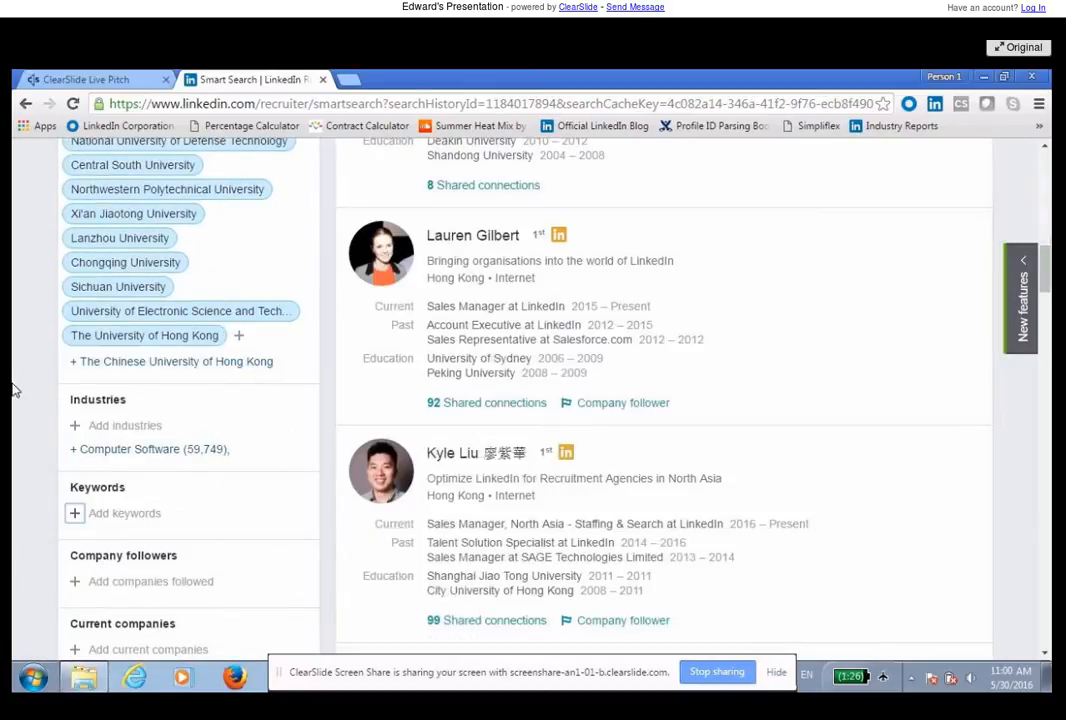
scroll(up, 3)
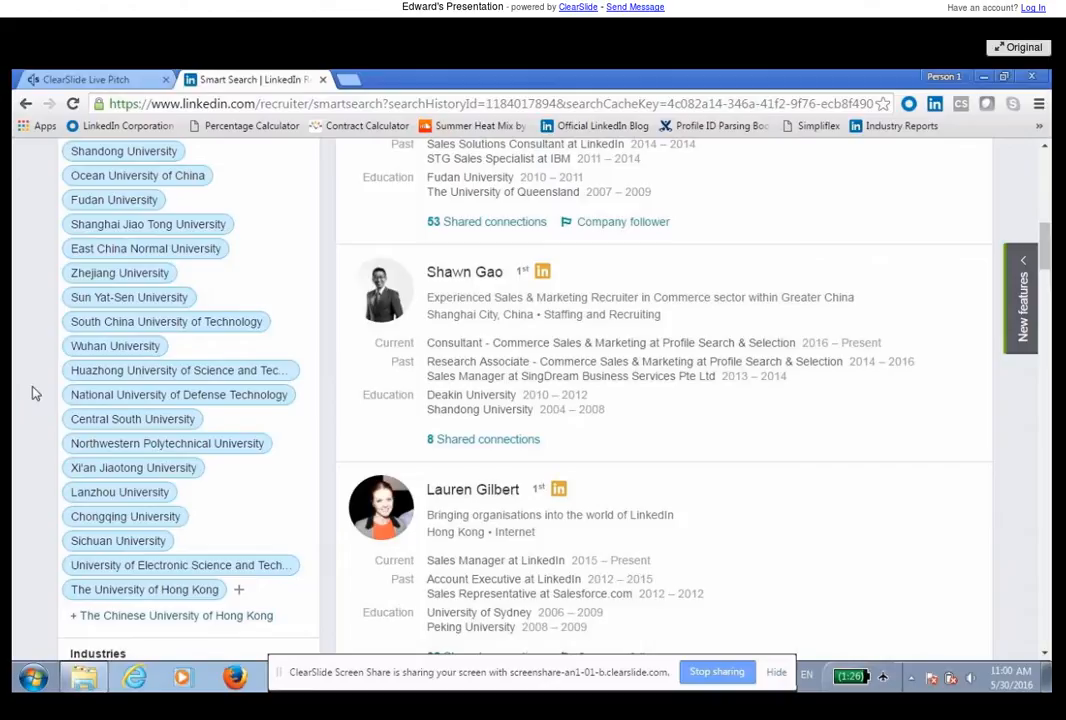
scroll(up, 3)
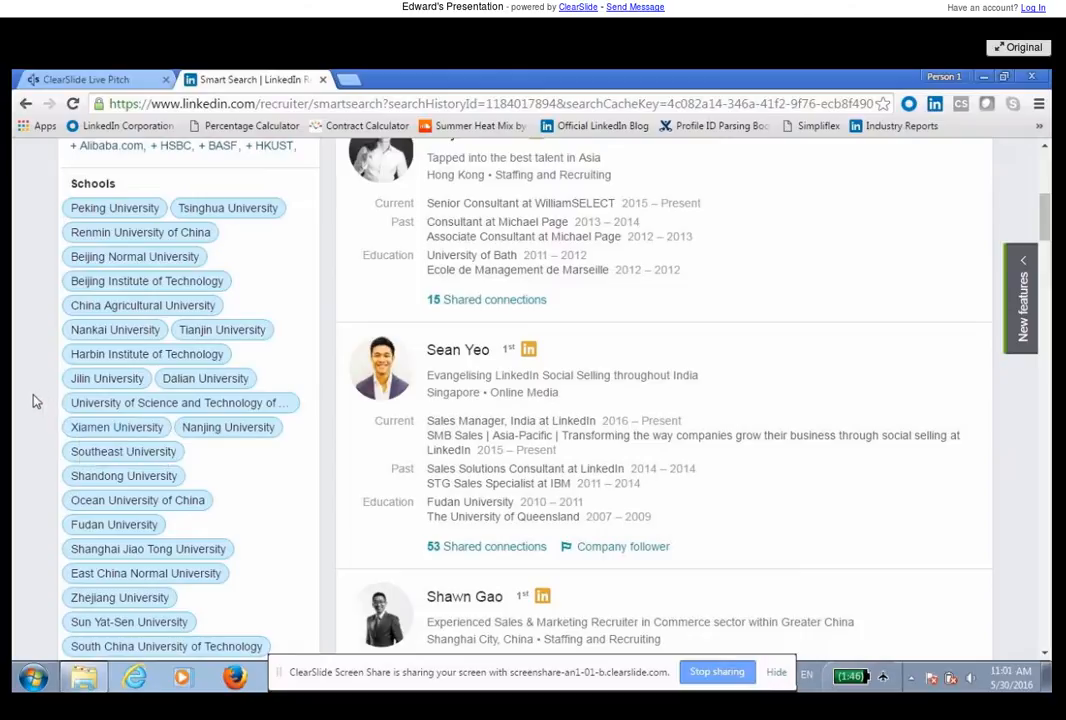
mouse_move(128, 304)
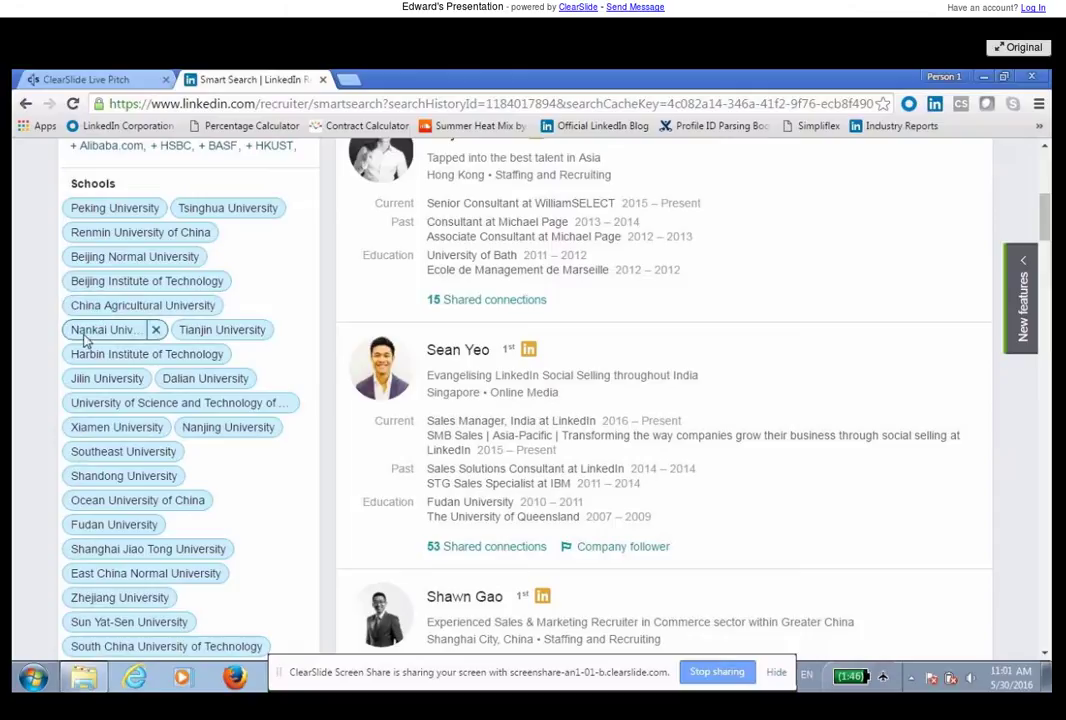
mouse_move(104, 330)
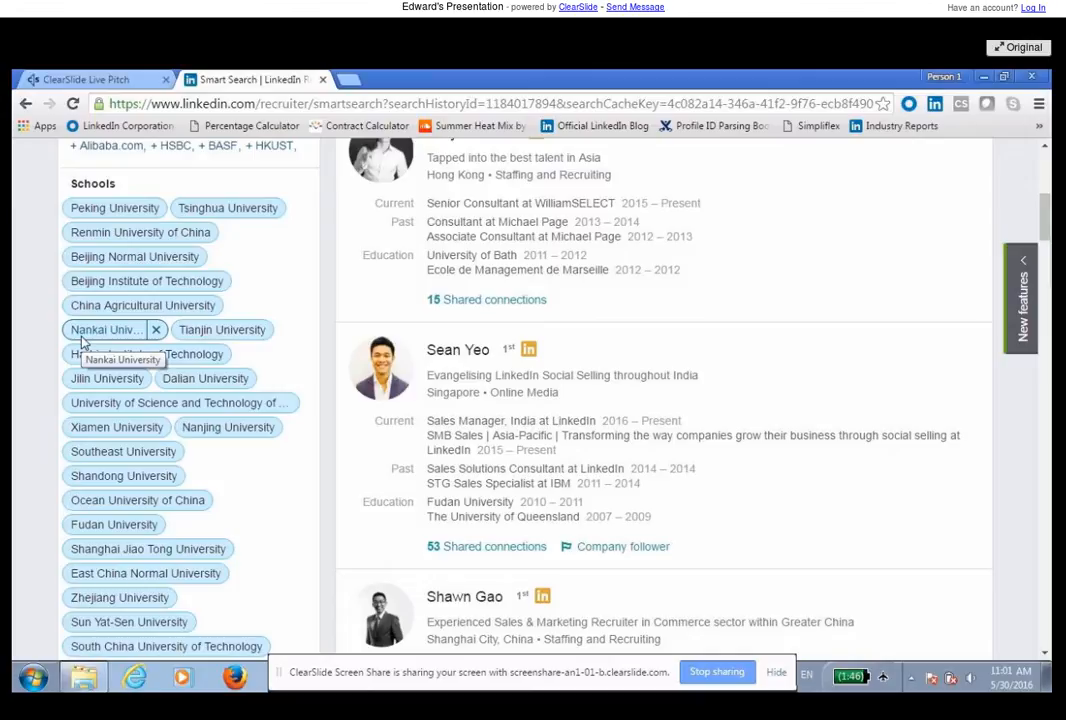
scroll(up, 3)
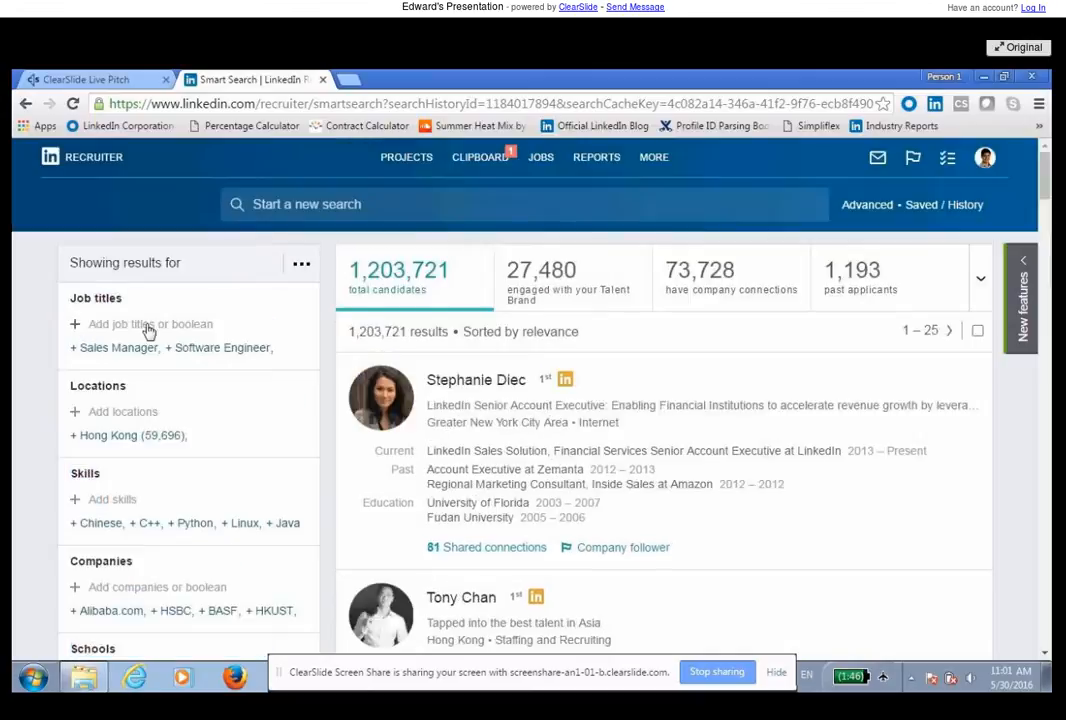
mouse_move(40, 450)
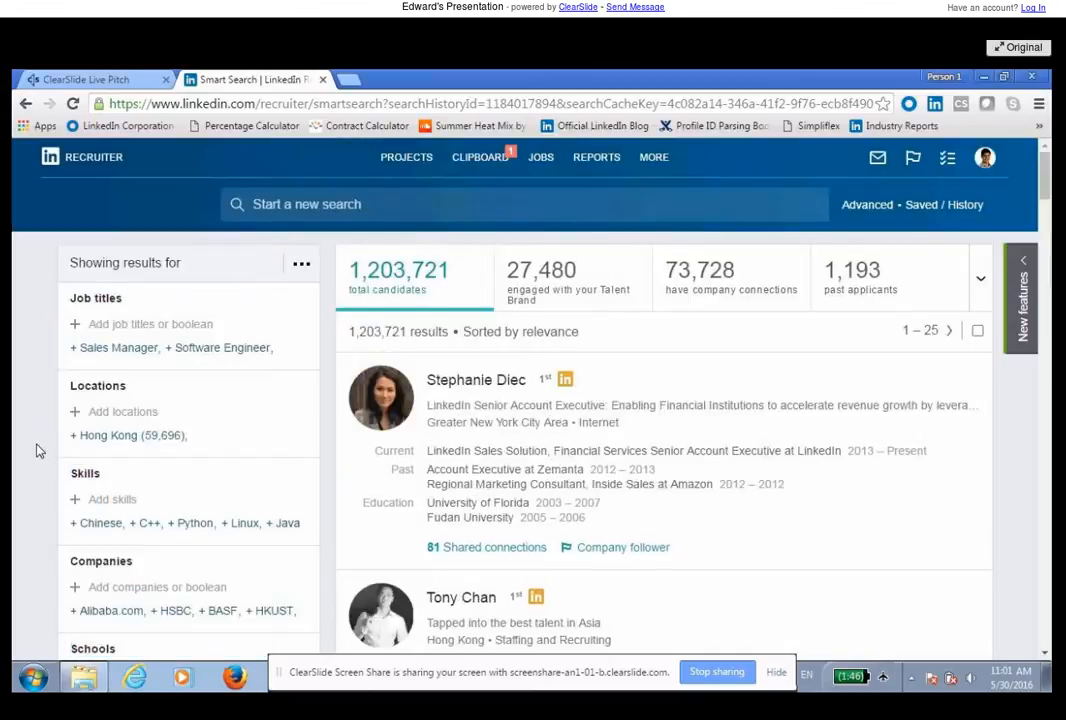
Enter a NOT Boolean keyword exclusion, cutting results to 1,075,338 candidates
scroll(down, 3)
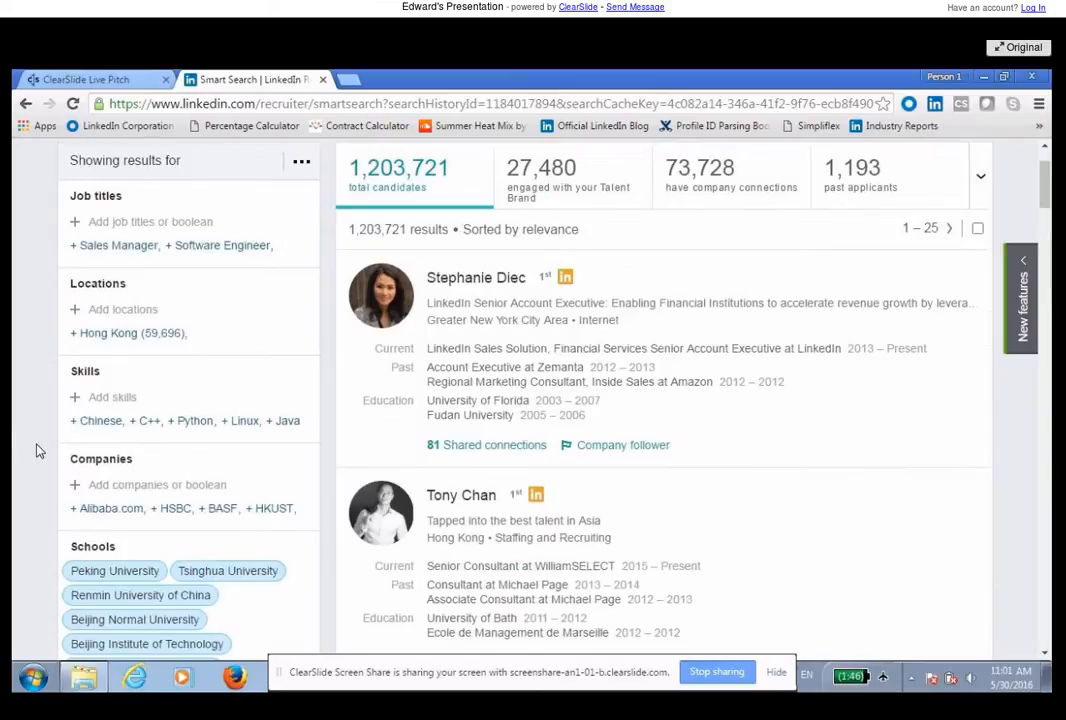
scroll(down, 3)
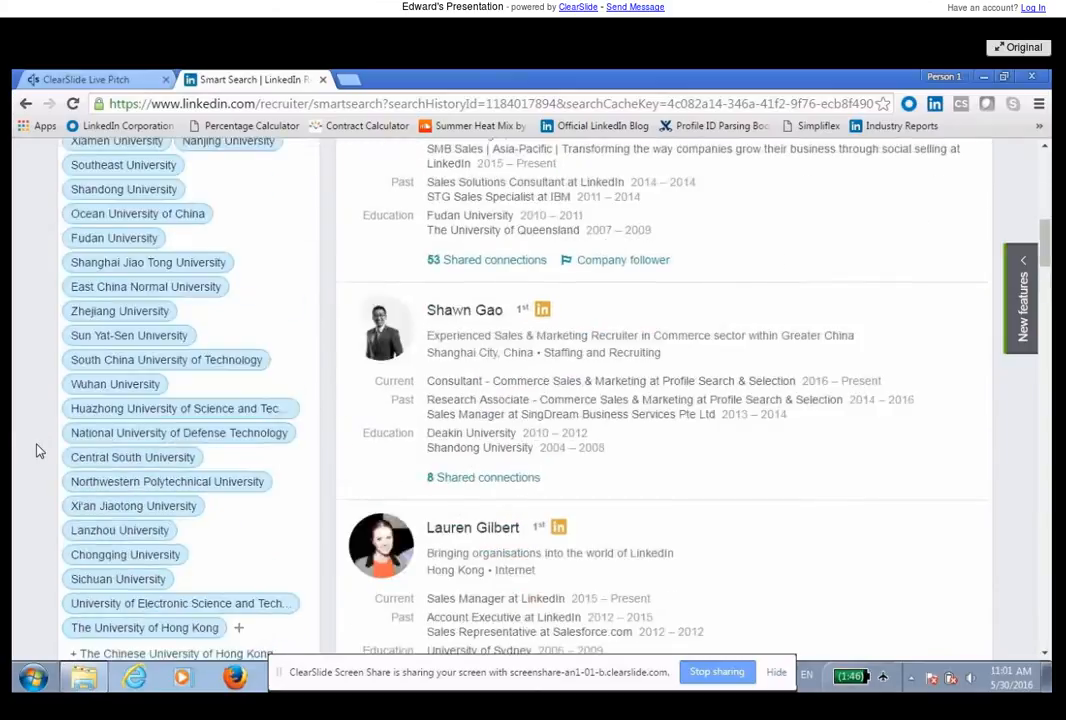
scroll(down, 3)
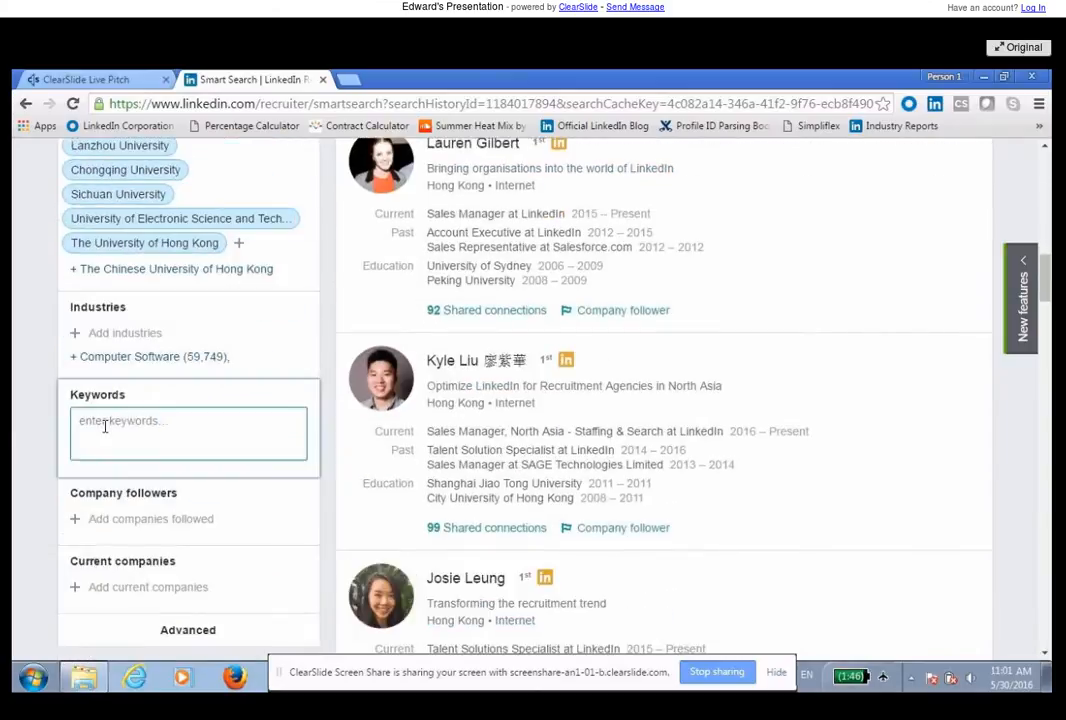
text(NOTmand)
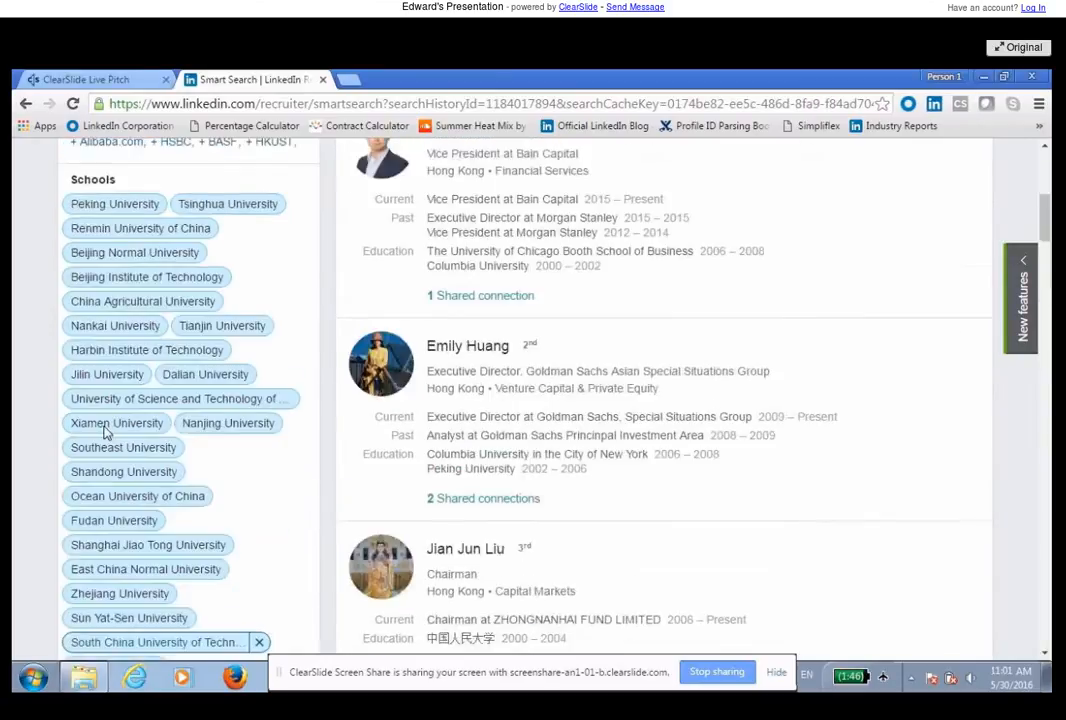
scroll(up, 3)
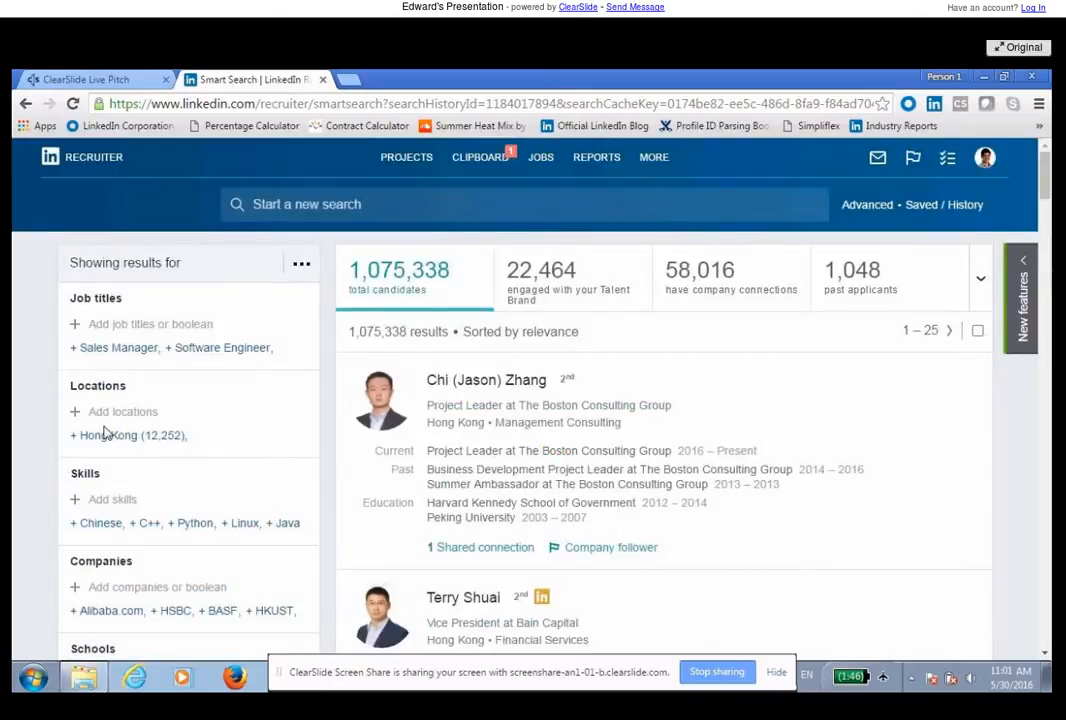
scroll(down, 3)
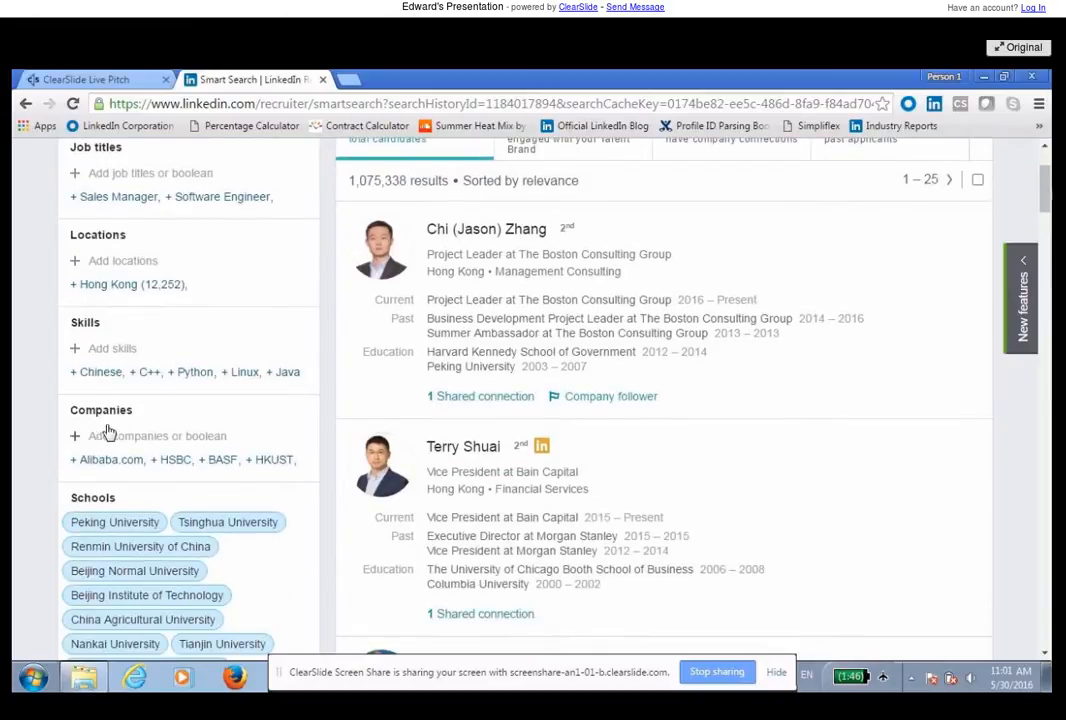
mouse_move(510, 250)
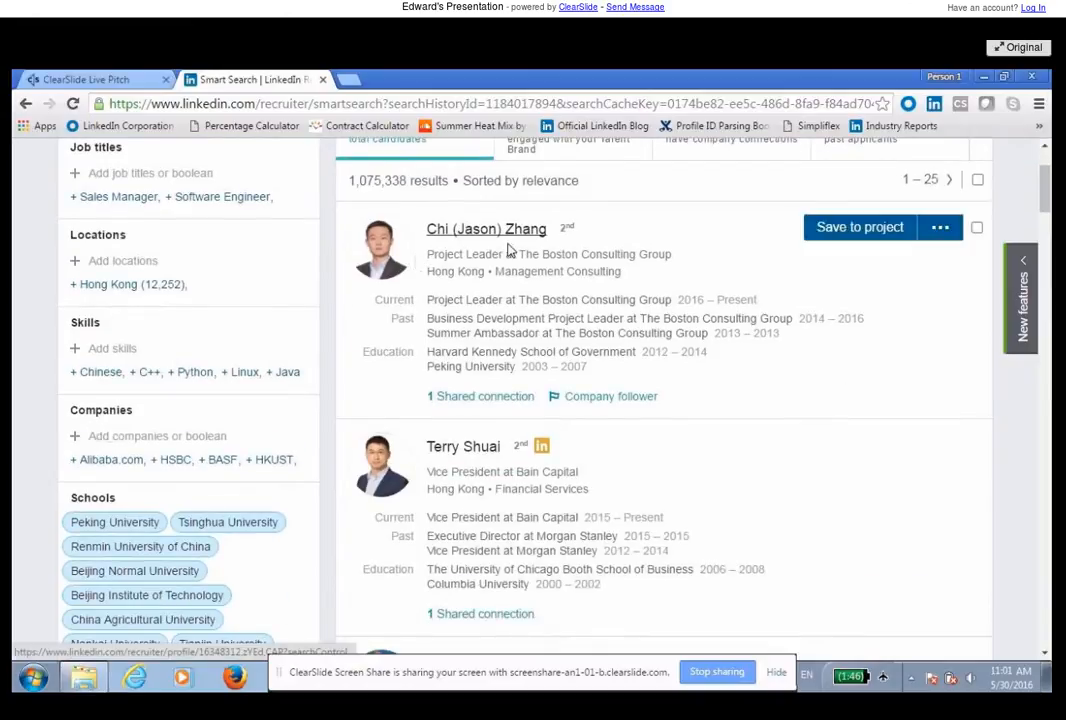
mouse_move(588, 380)
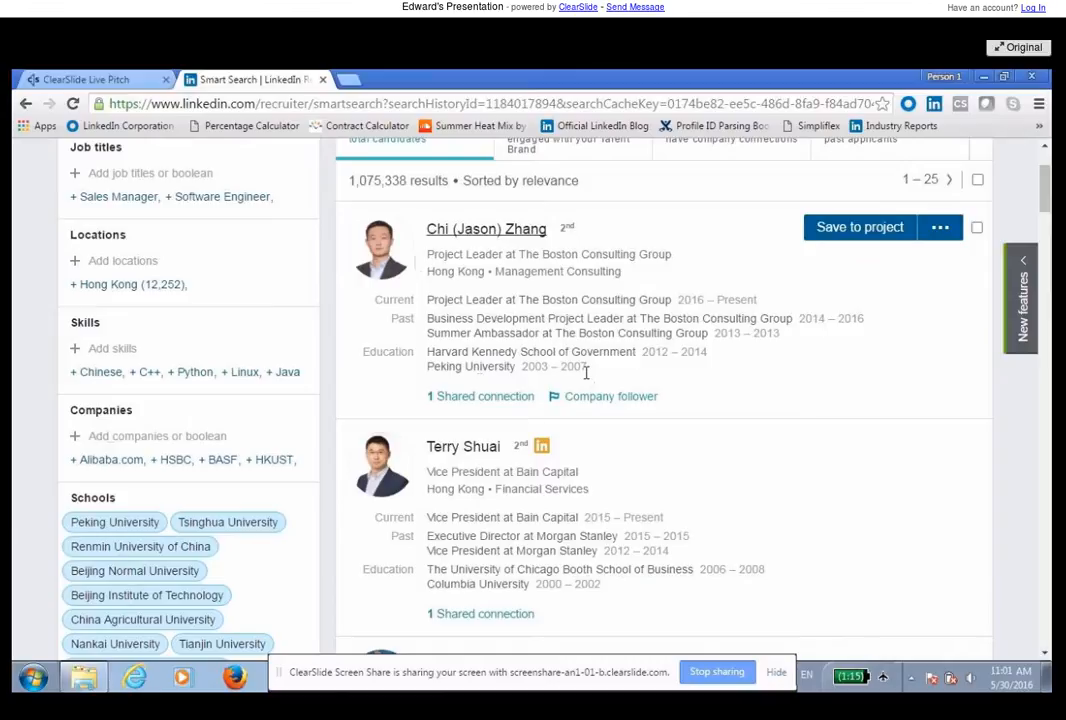
mouse_move(30, 438)
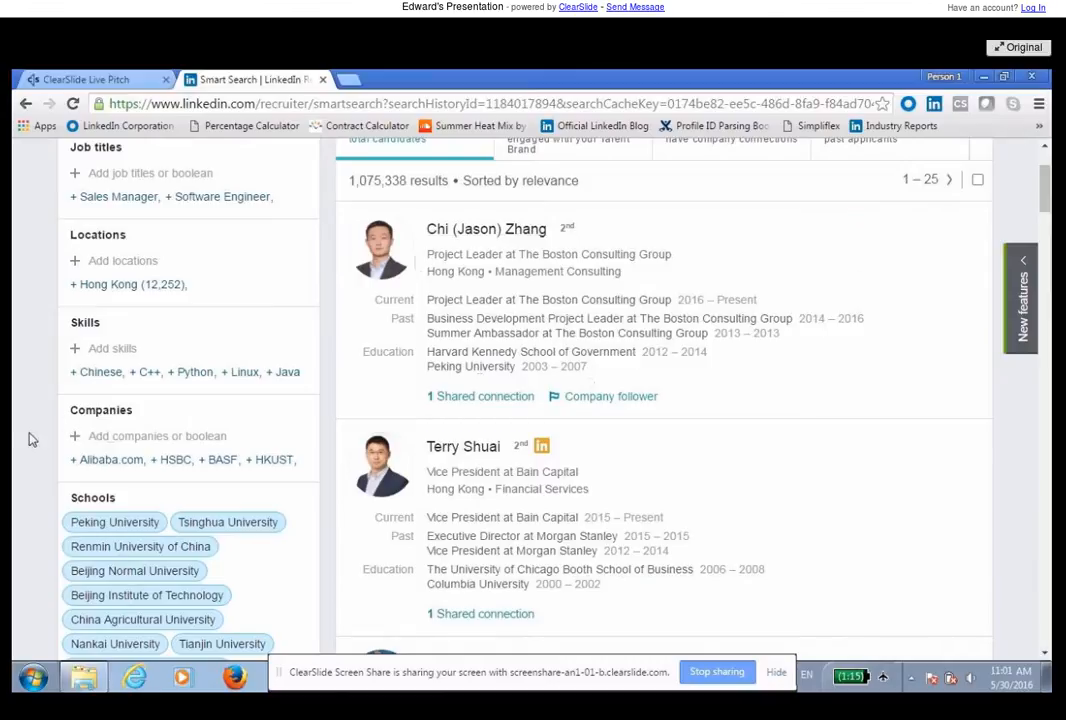
Remove the NOT keyword chip so the search no longer filters on keywords
click(114, 520)
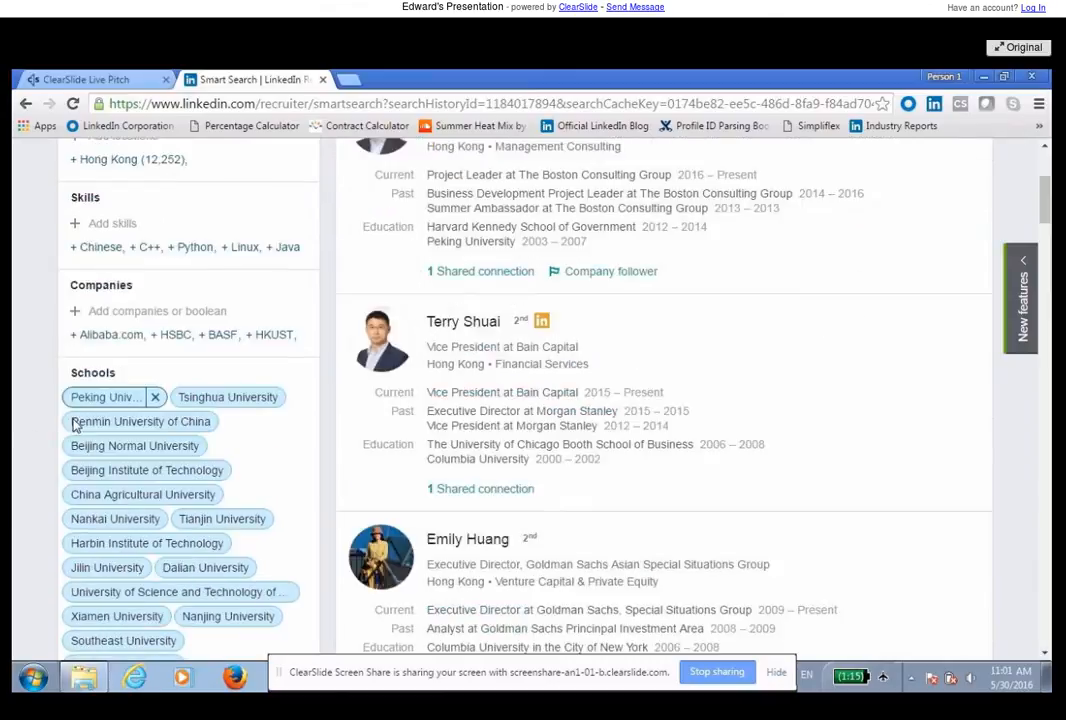
scroll(down, 3)
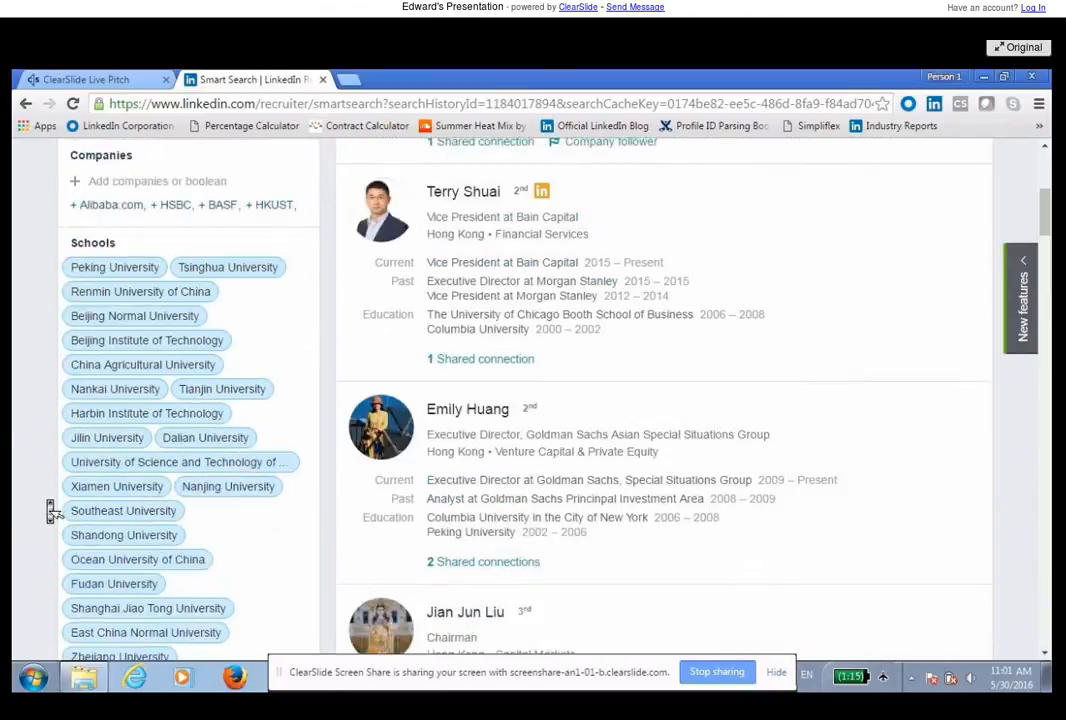
scroll(down, 3)
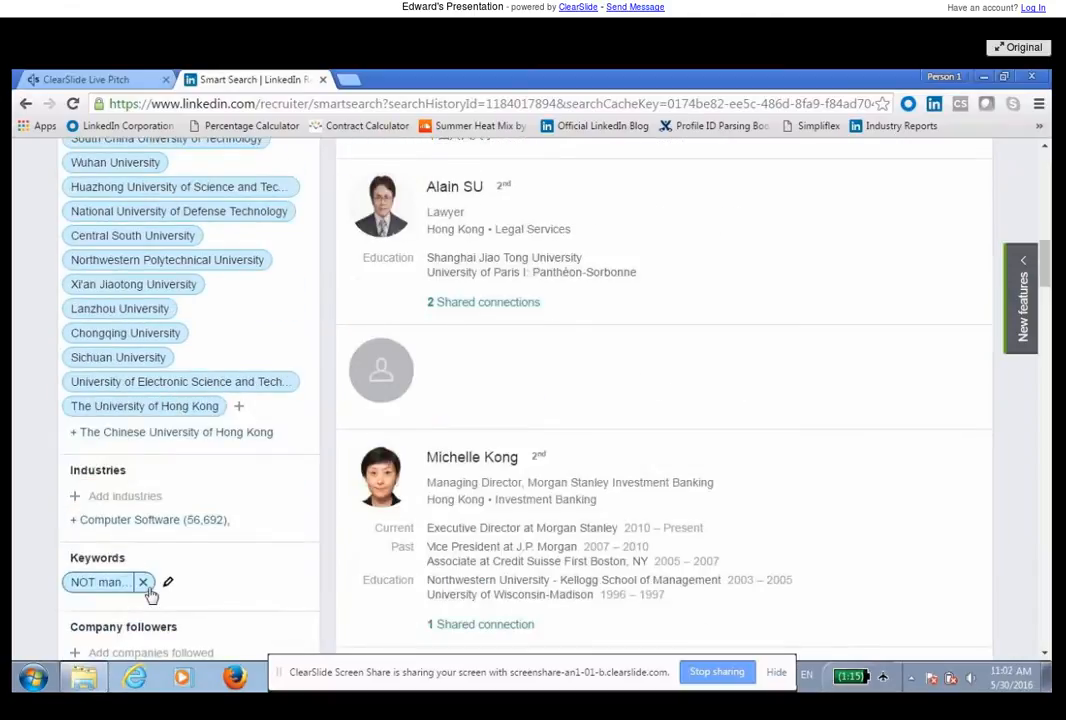
click(144, 582)
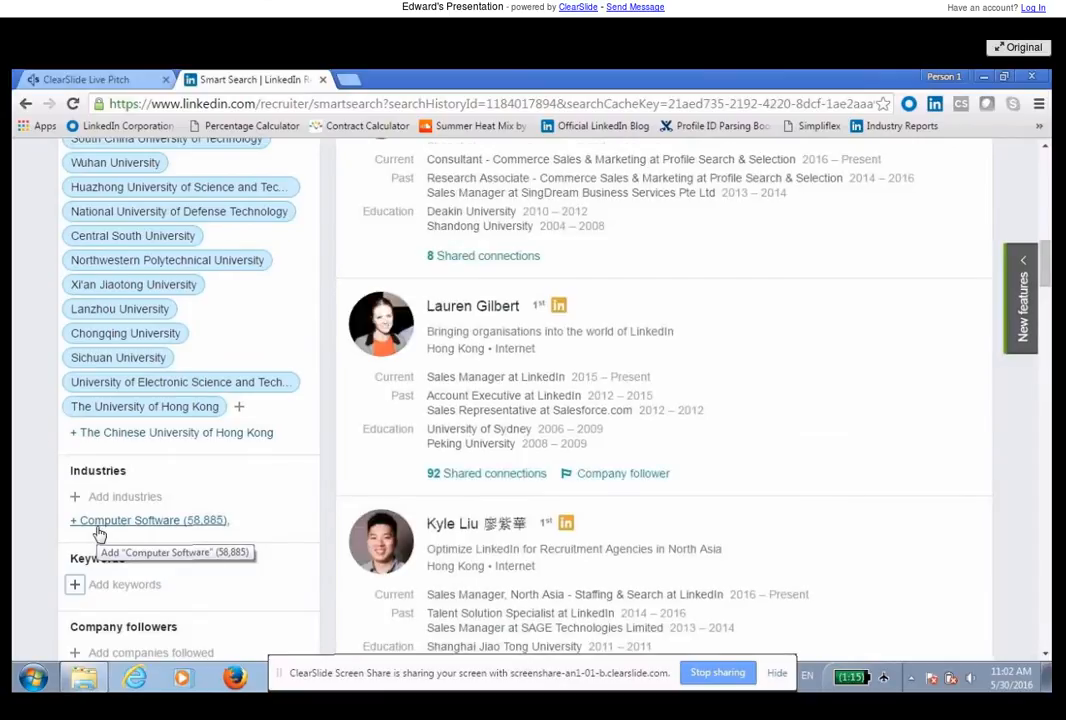
scroll(up, 3)
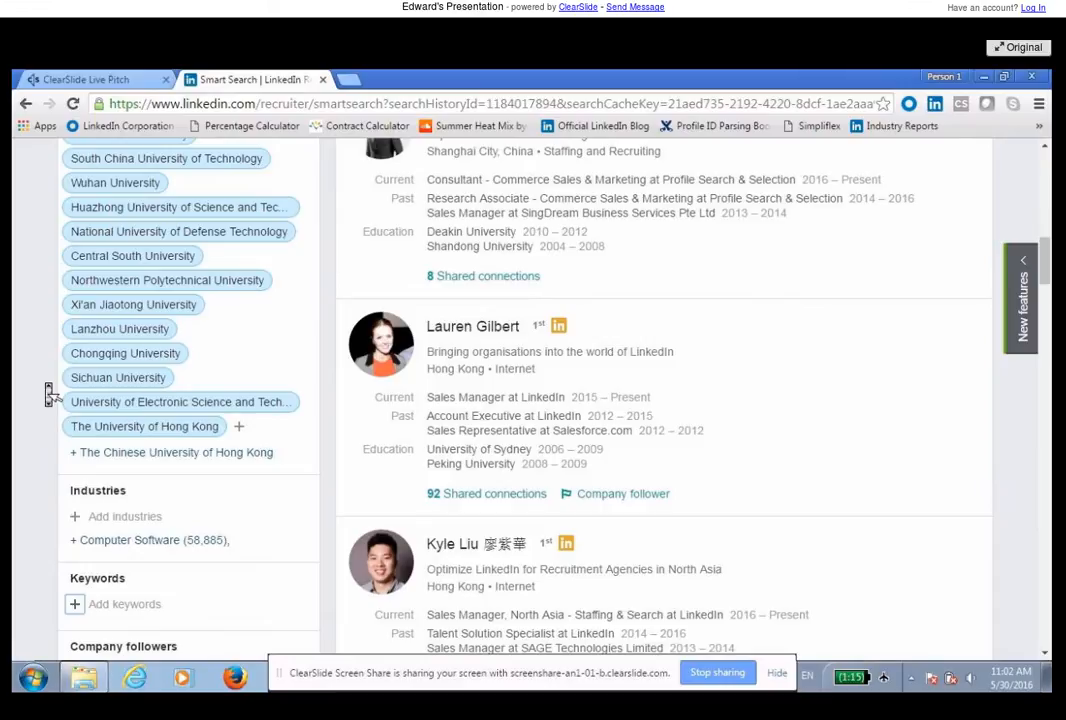
scroll(up, 3)
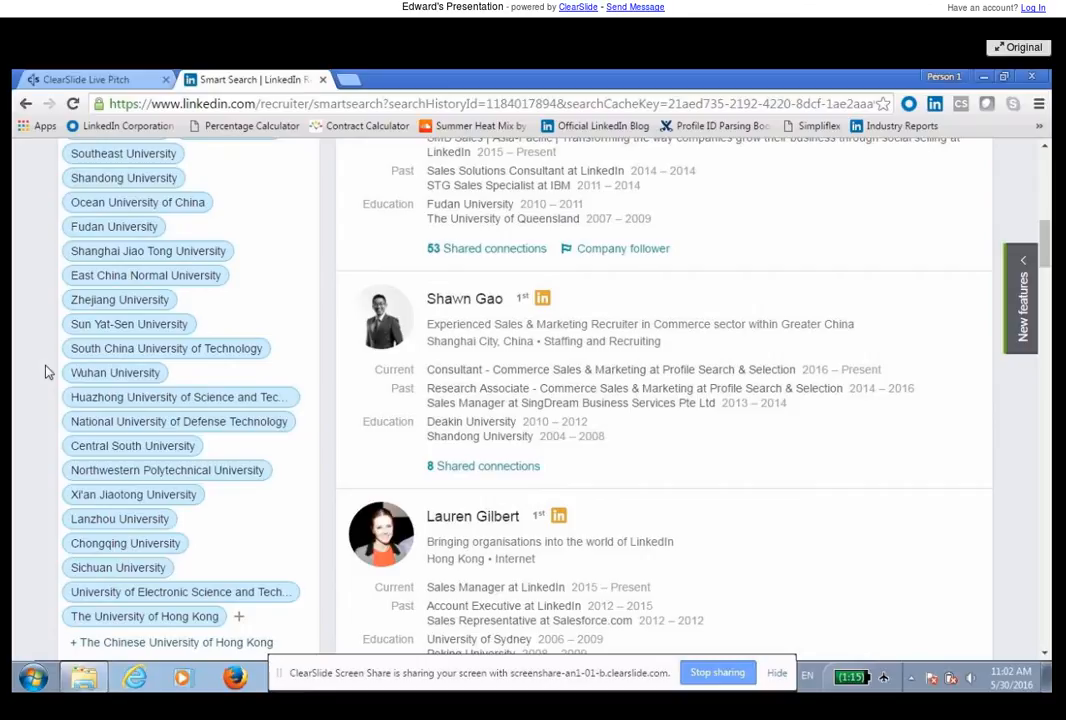
Add a Sales job title filter, narrowing results to 61,054 candidates
scroll(up, 3)
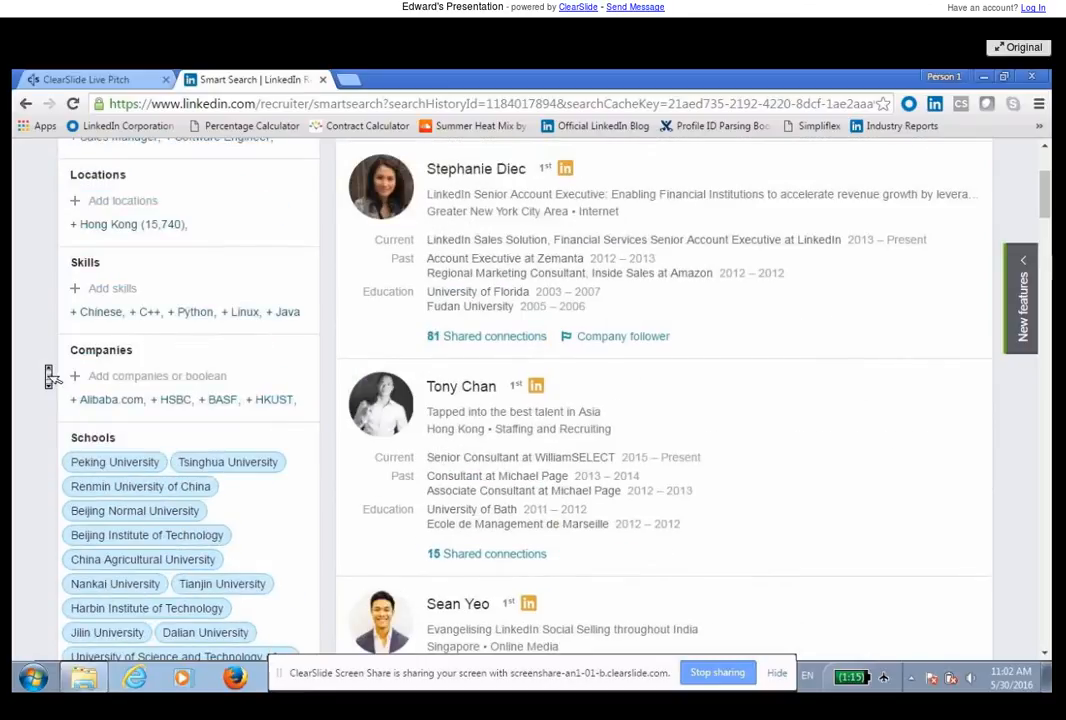
scroll(up, 3)
text(Sales)
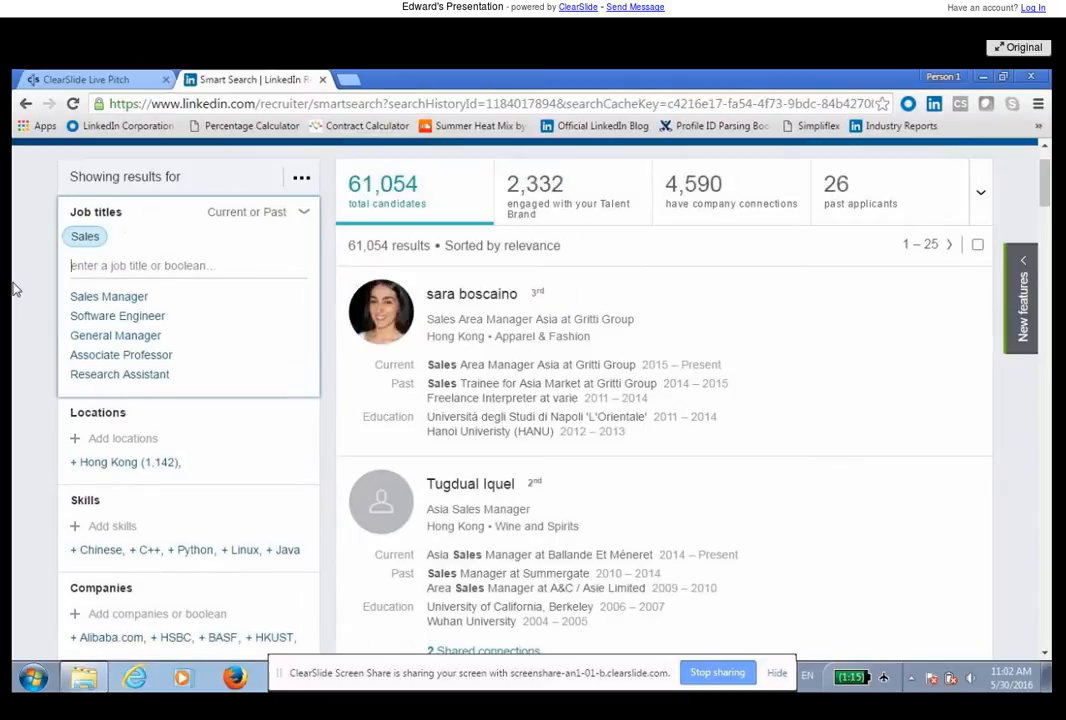
scroll(down, 3)
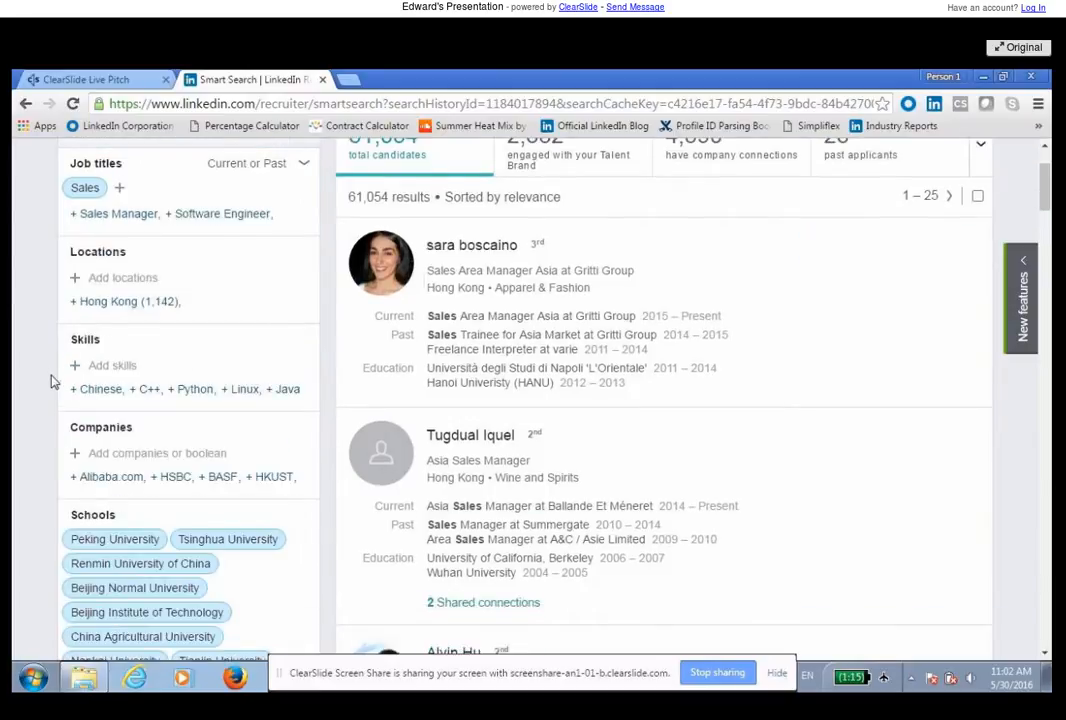
scroll(down, 3)
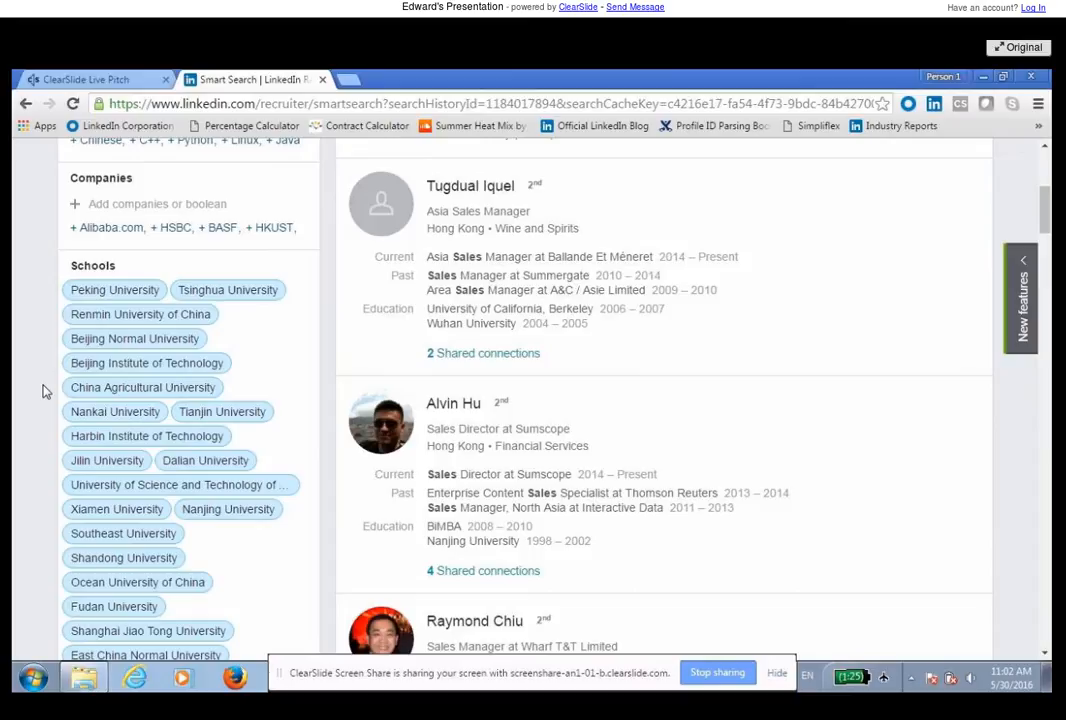
scroll(down, 3)
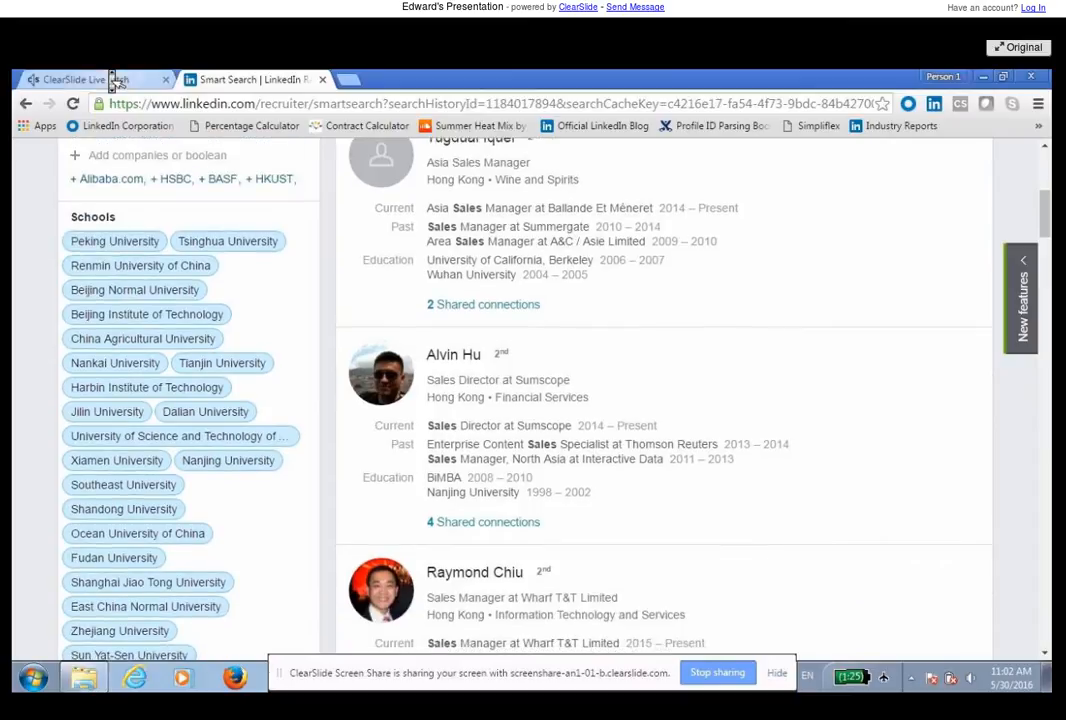
scroll(up, 3)
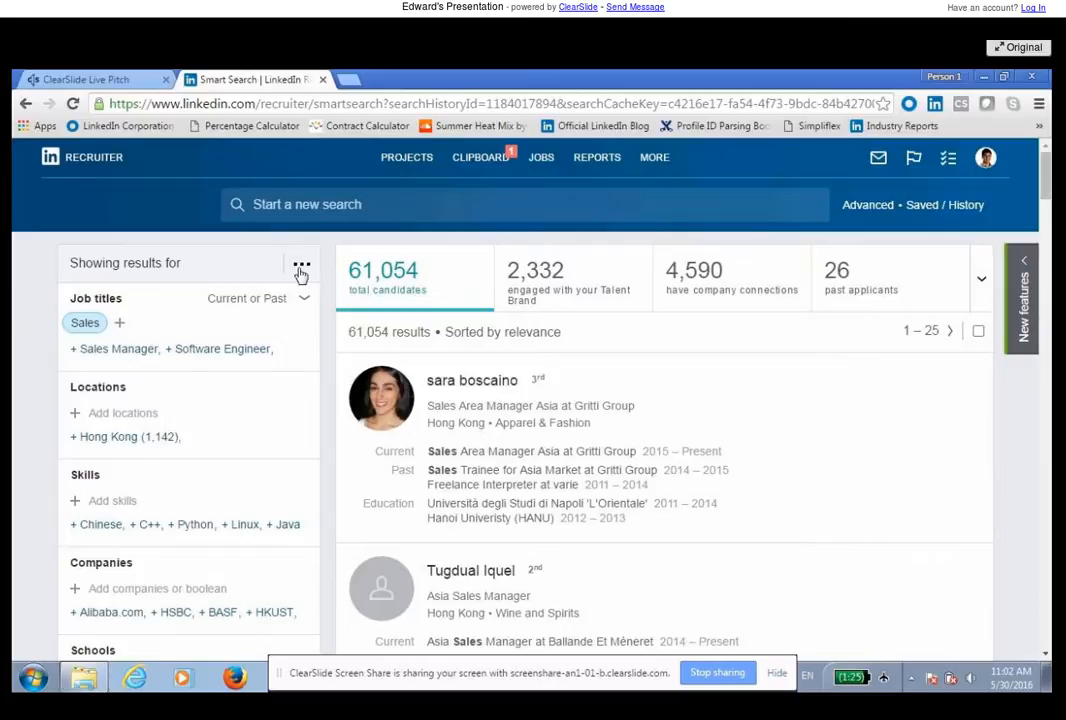
click(300, 268)
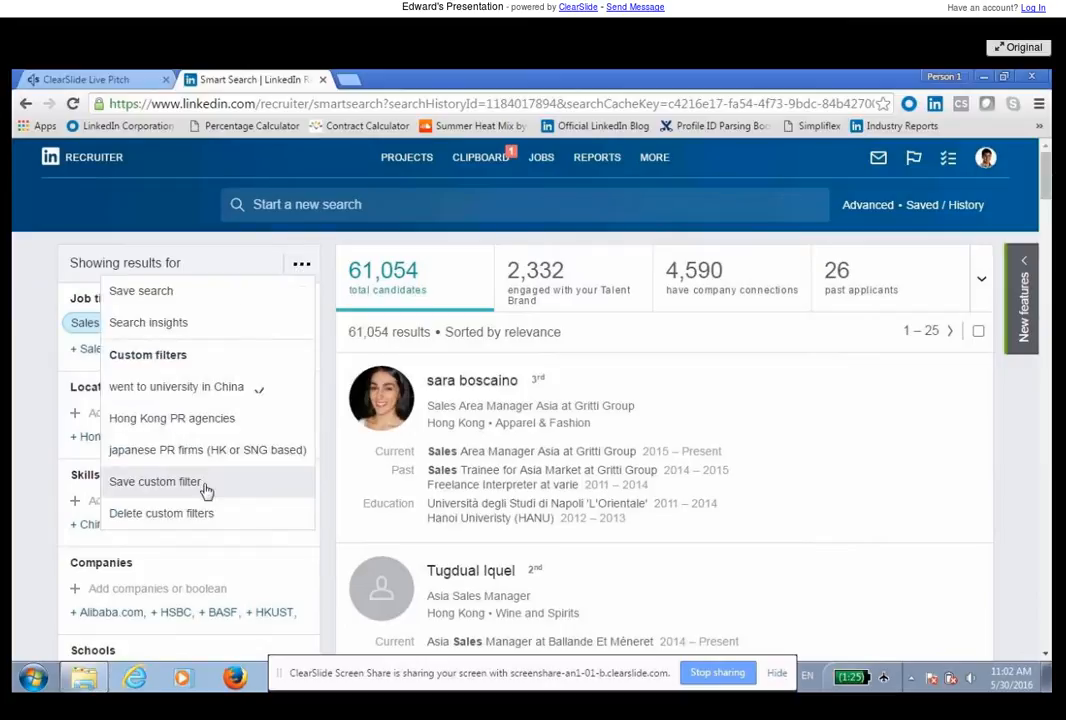
mouse_move(24, 312)
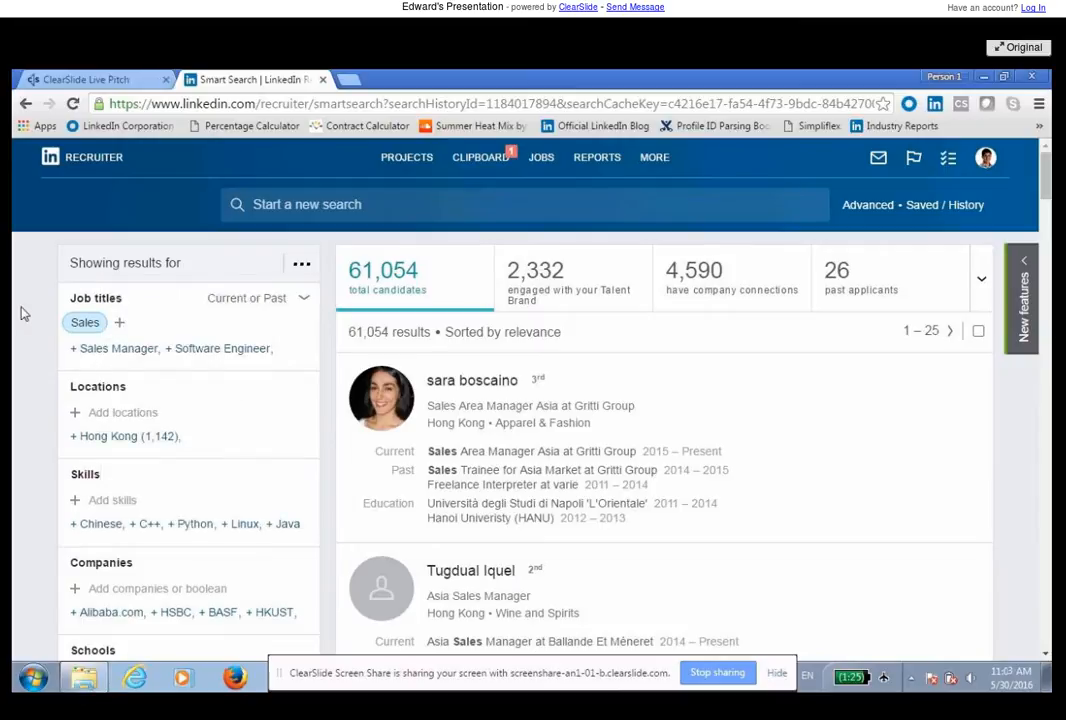
mouse_move(88, 164)
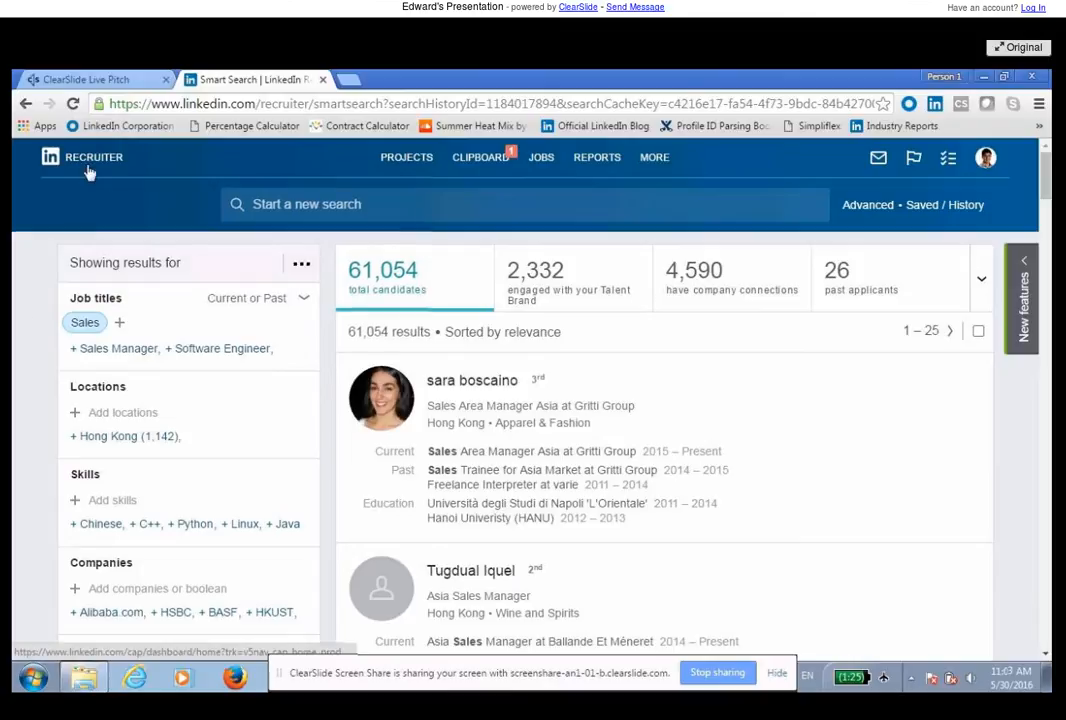
Bring the Recruiter home dashboard up in a new tab and go to Saved searches
click(94, 156)
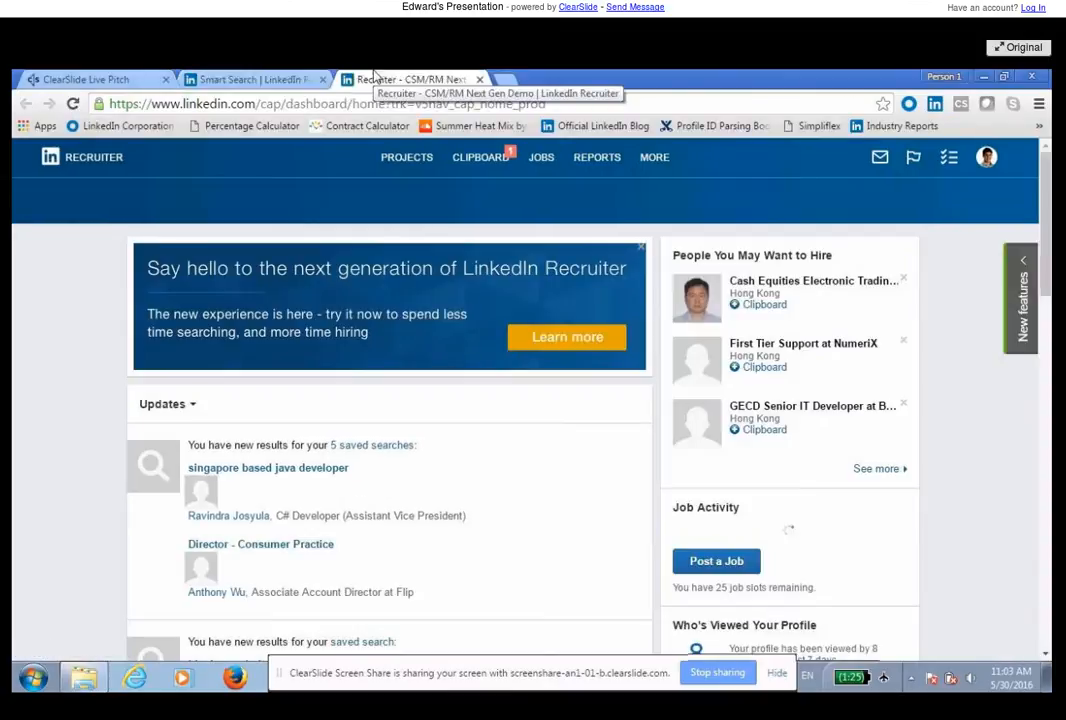
click(520, 204)
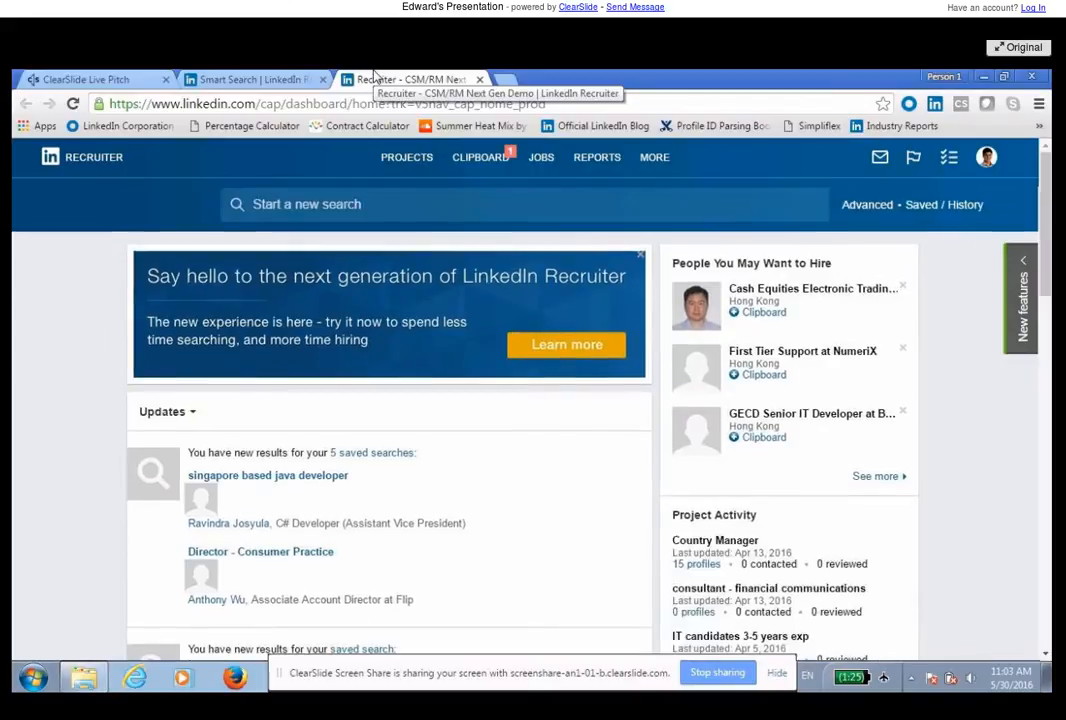
mouse_move(920, 204)
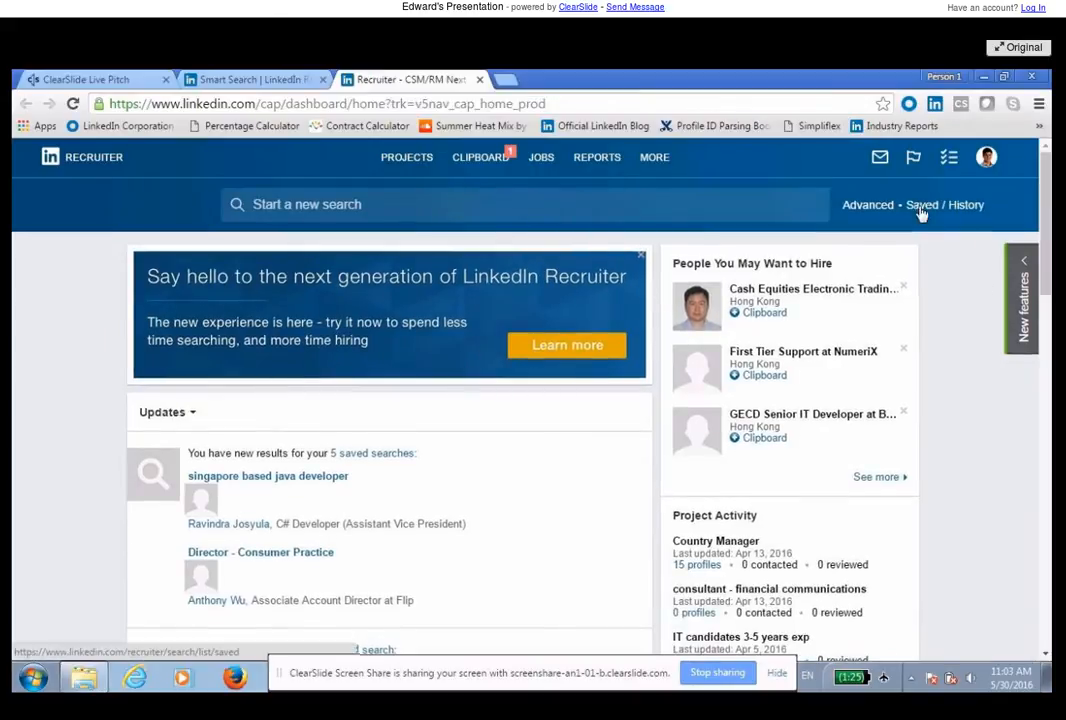
click(944, 204)
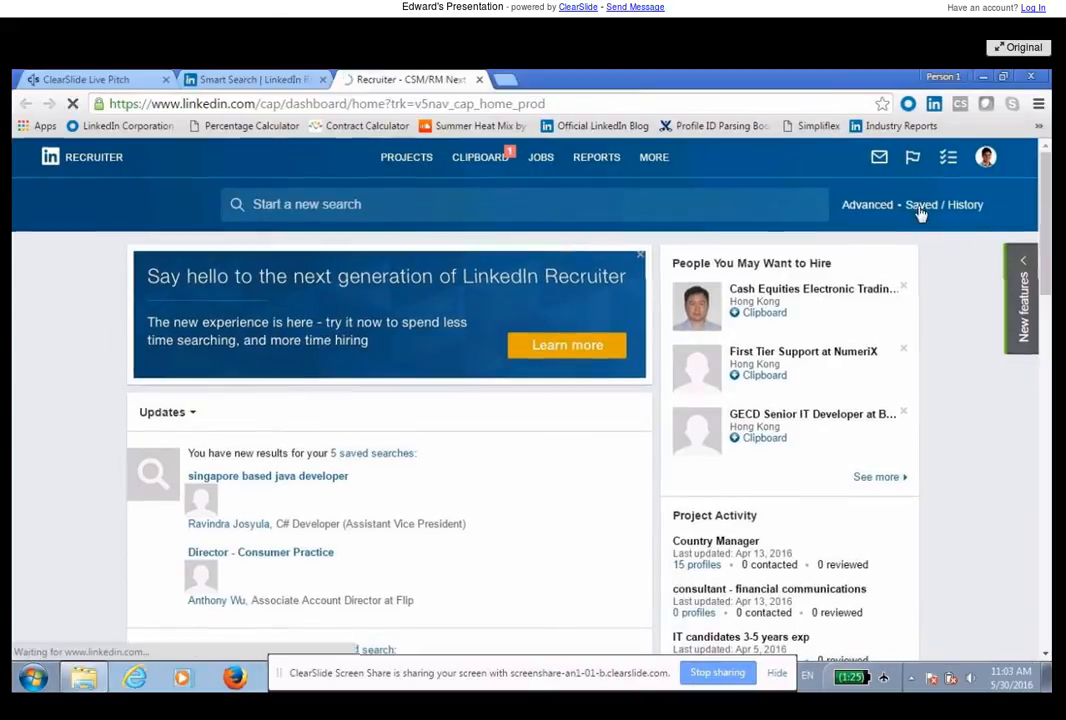
Run the saved 'mandarin speakers' Boolean search, returning 132,676 candidates
click(920, 204)
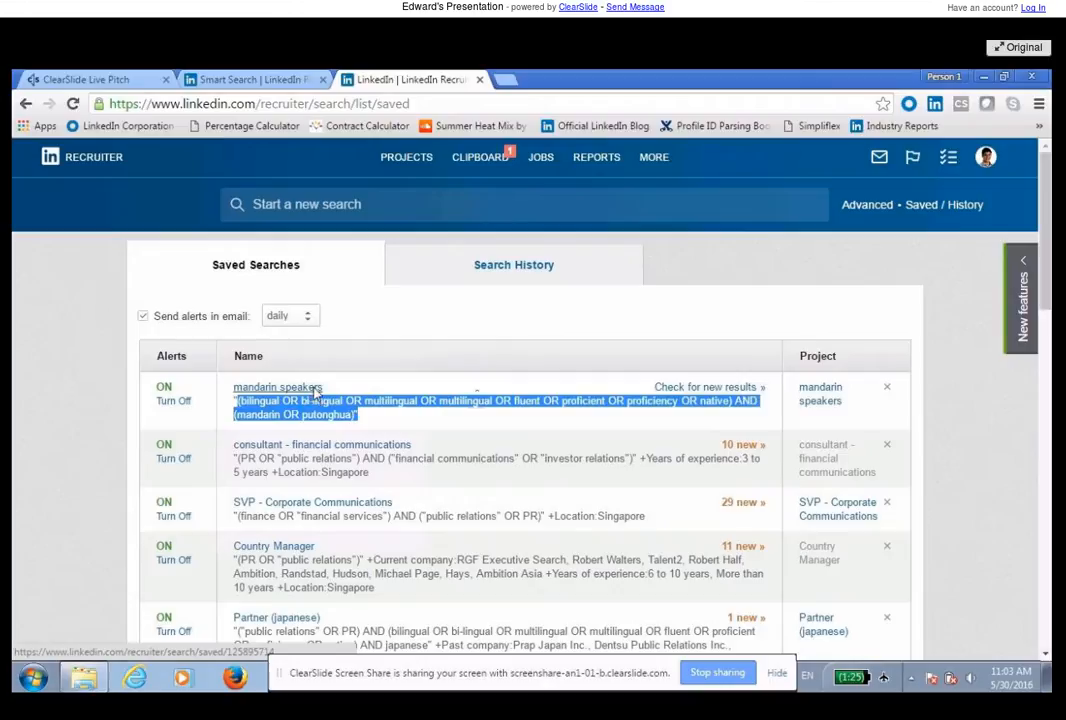
click(276, 388)
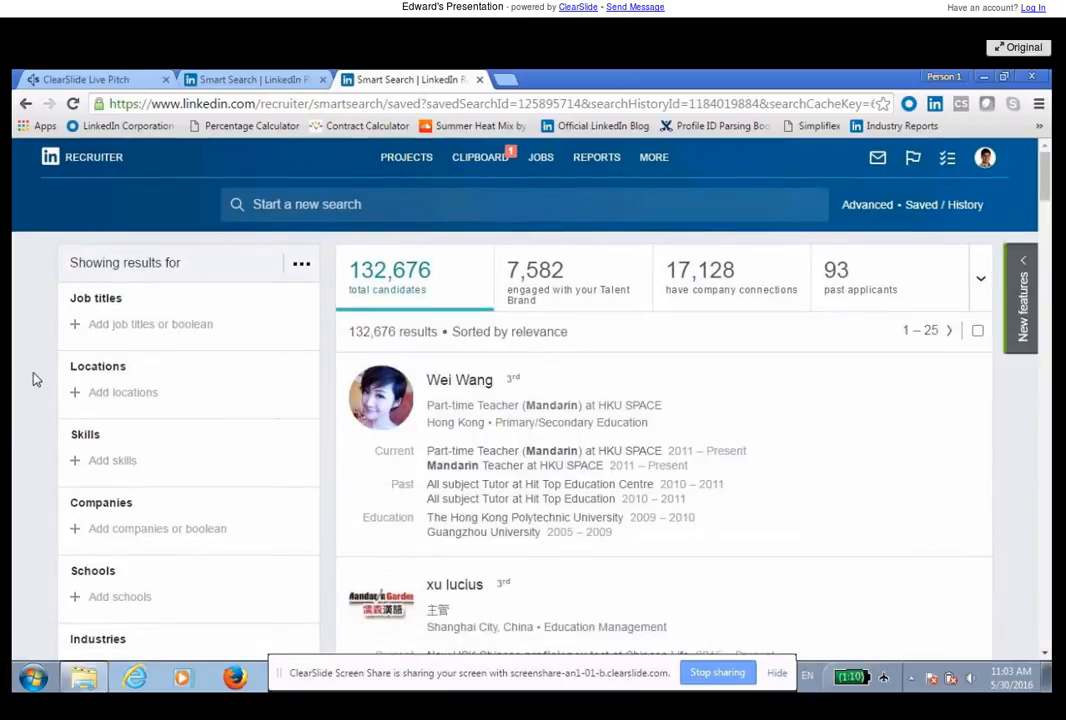
Scroll through the mandarin speakers results listing 132,676 bilingual candidates
scroll(down, 3)
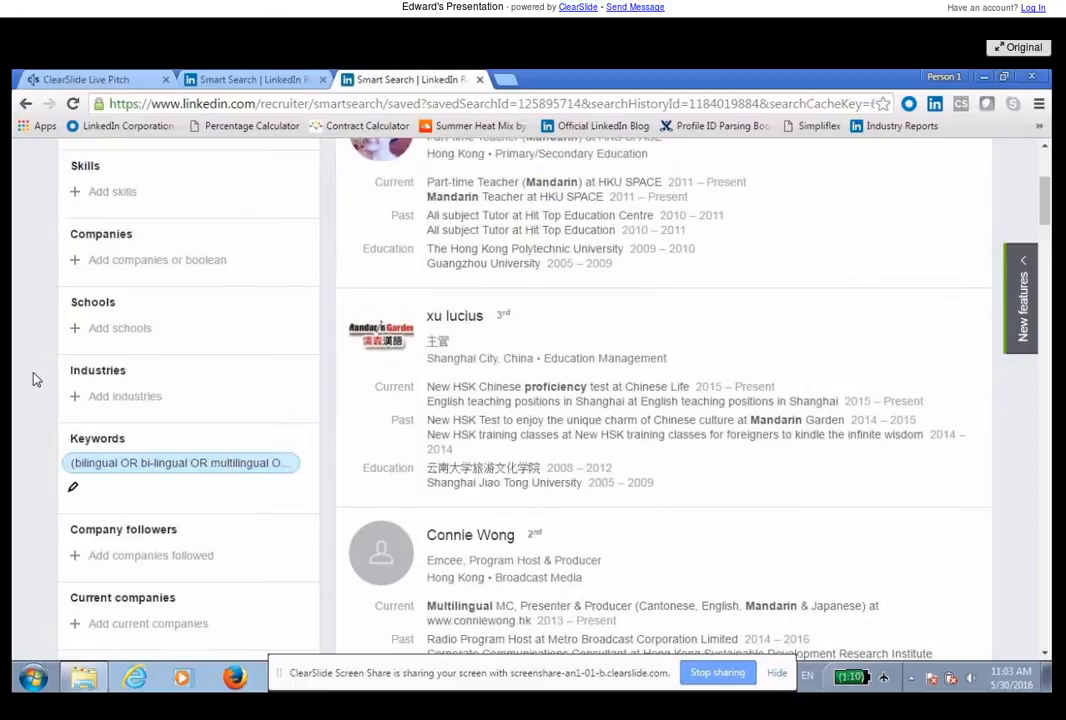